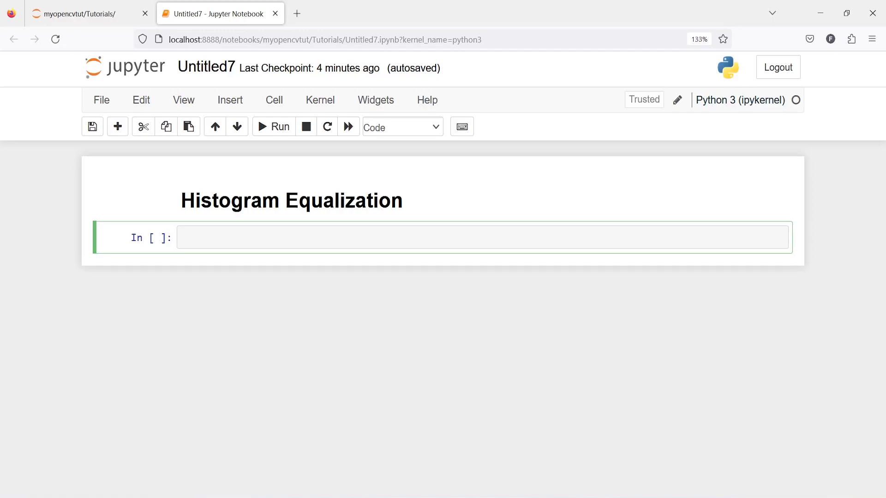
Step: Write and run a cell importing cv2, numpy and matplotlib.pyplot as plt with %matplotlib inline
text(import cv2)
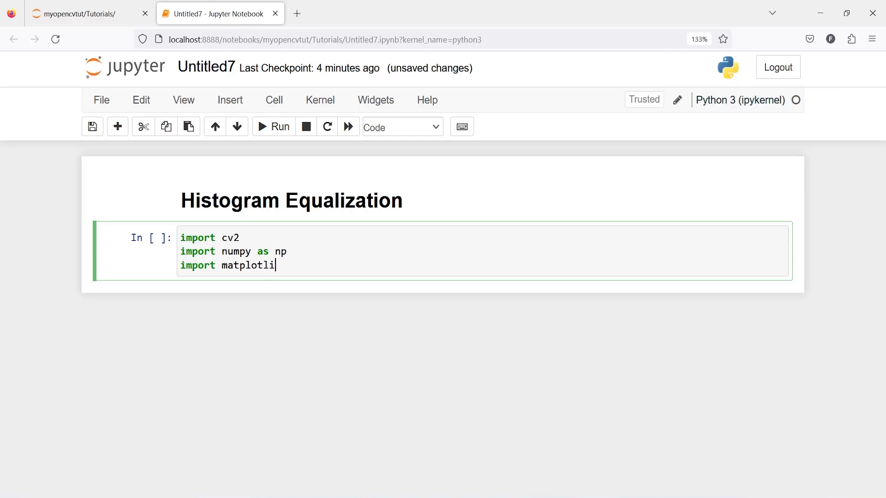
text(.pyplot)
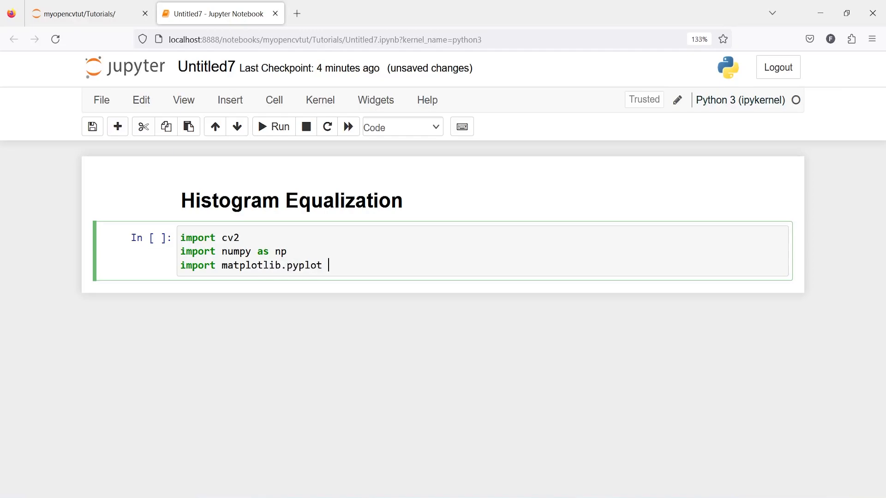
text(as plt)
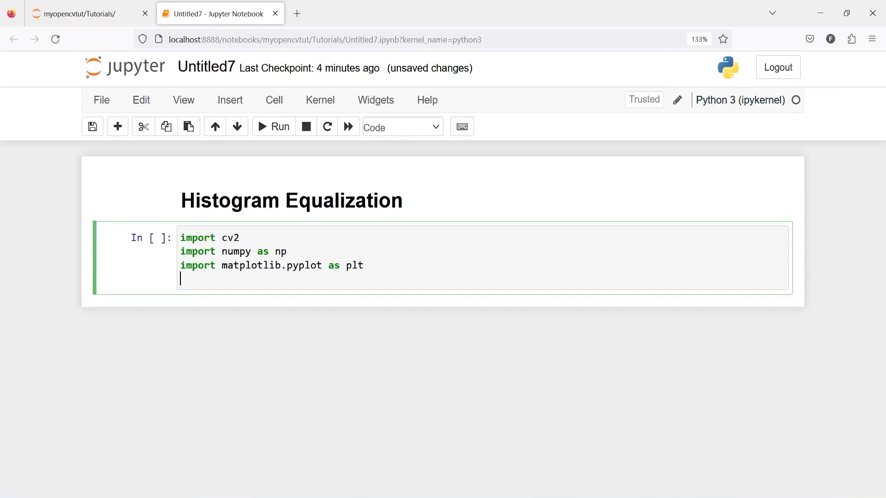
text(%matplotlib inline)
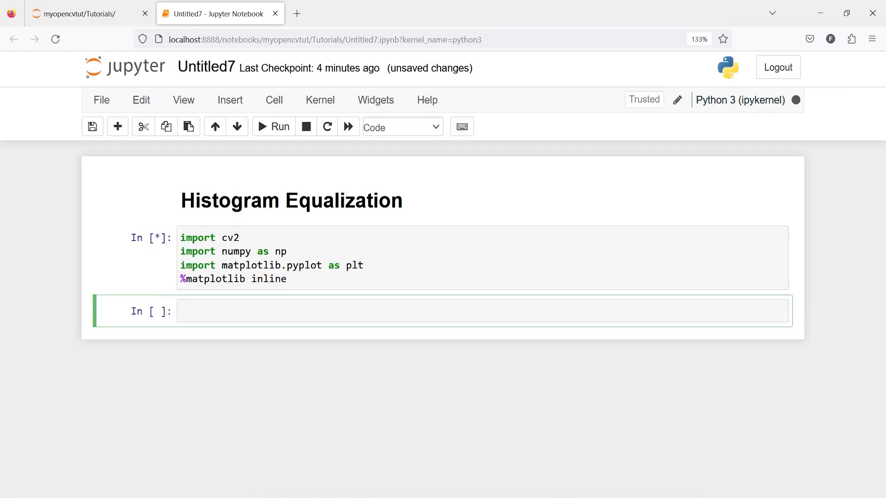
Step: Load 'colors.jpg' into img with cv2.imread on the first line of the new cell
text(img)
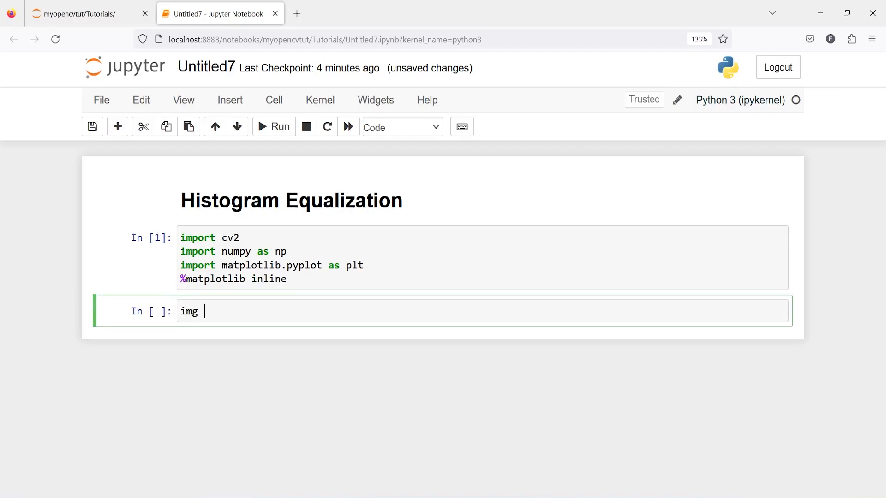
text(= cv2)
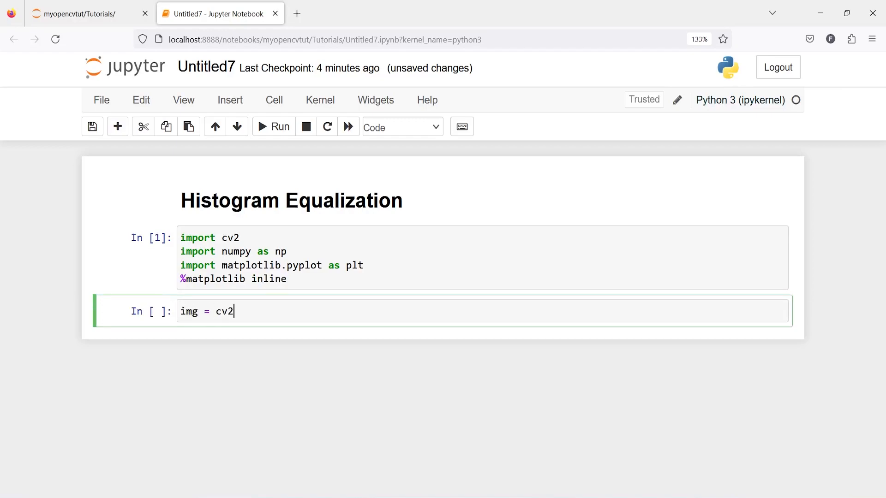
text(.cv)
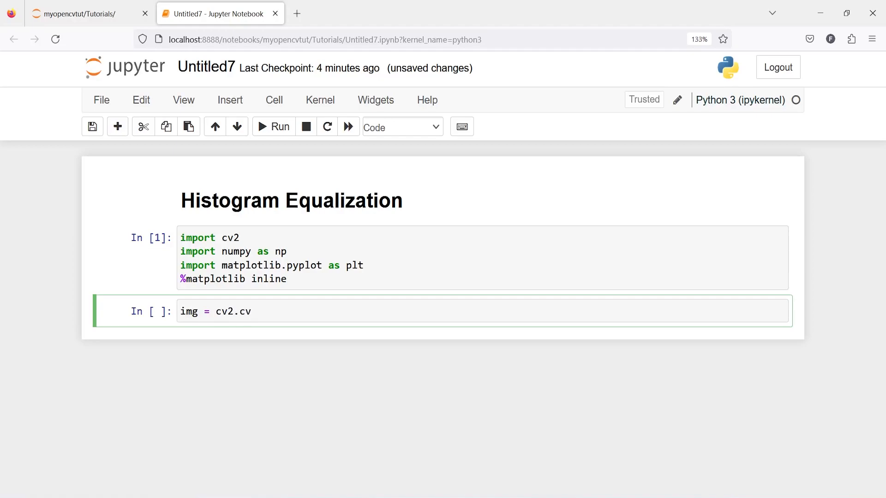
text(i)
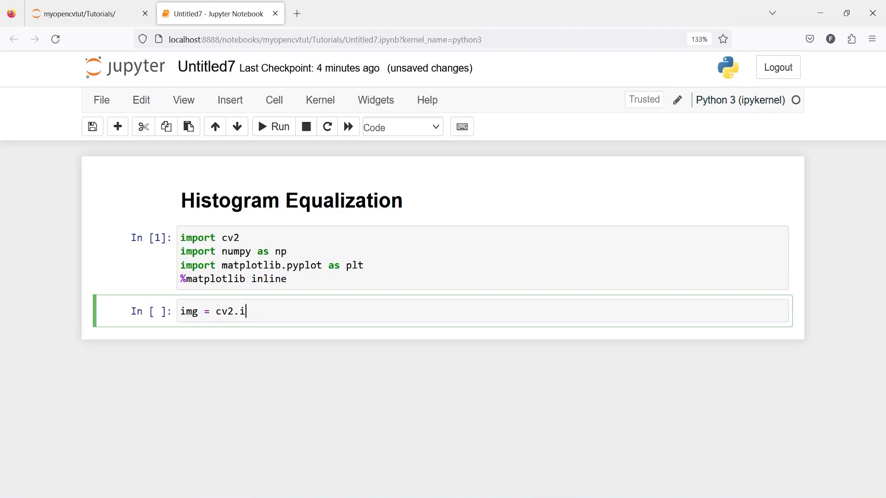
text(mread)
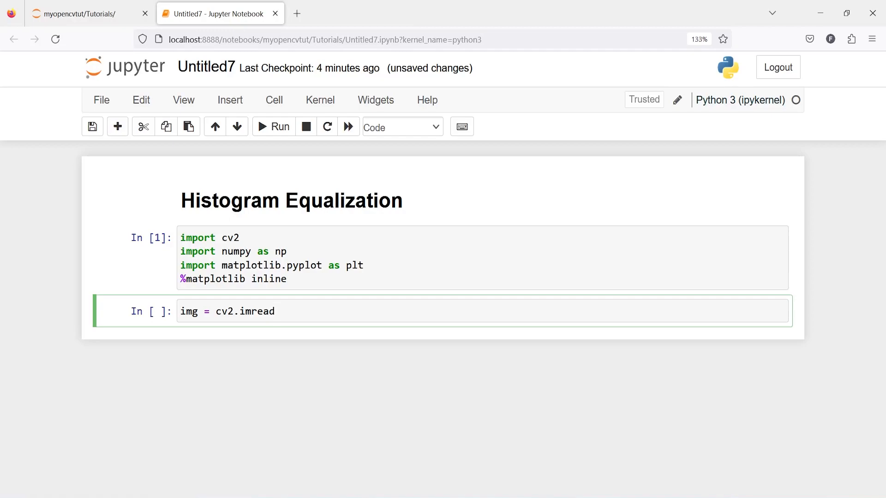
text(())
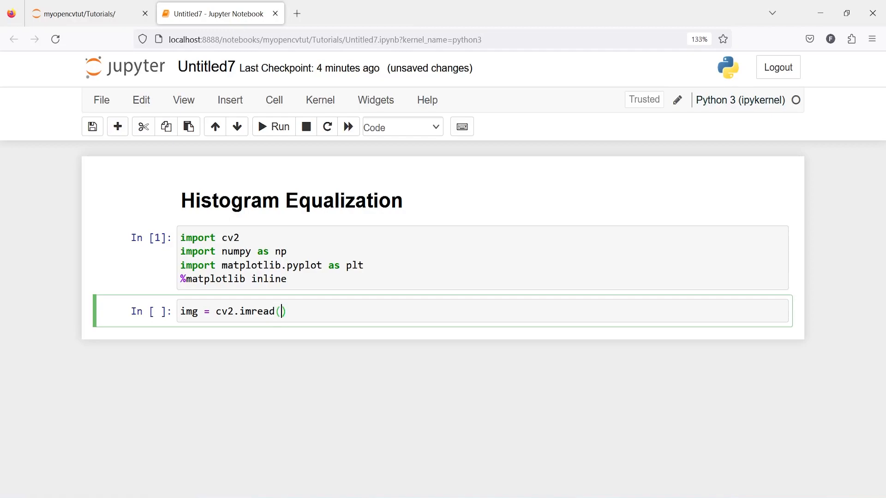
text('colors')
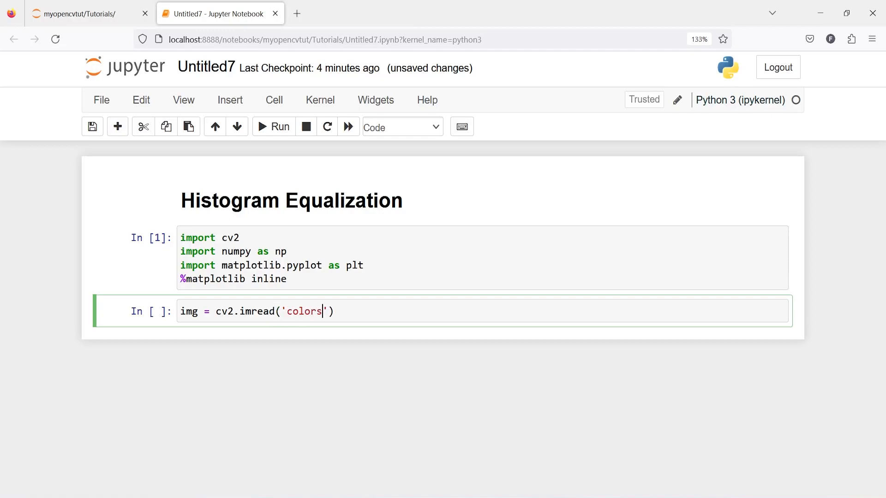
text(.jpg)
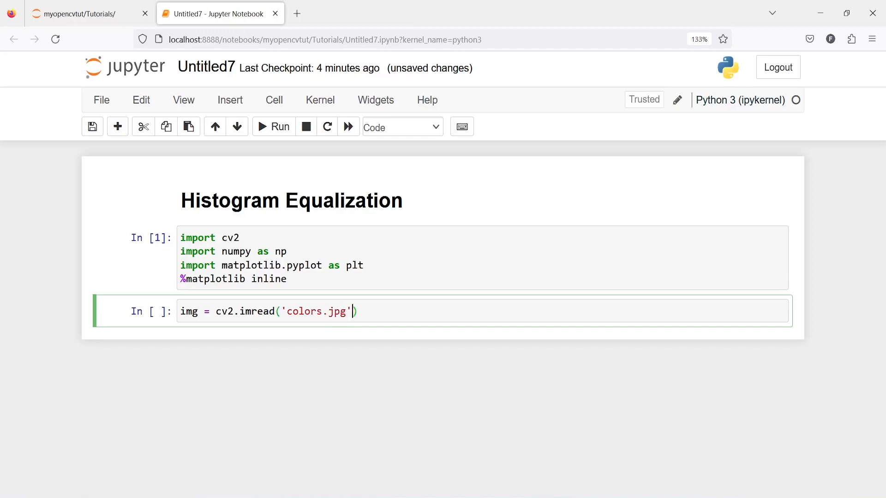
key(Enter)
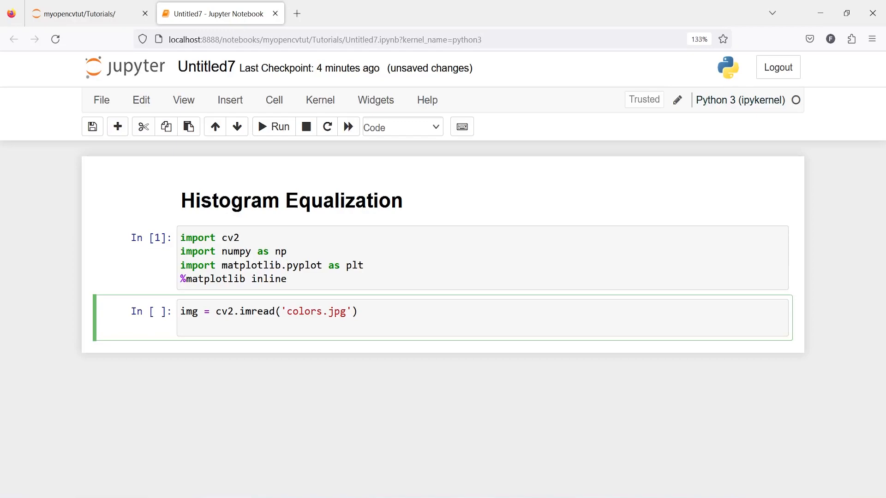
Step: Convert img with cv2.COLOR_BGR2RGB and begin a plt.imshow(img) line
text(img = cv2.cv)
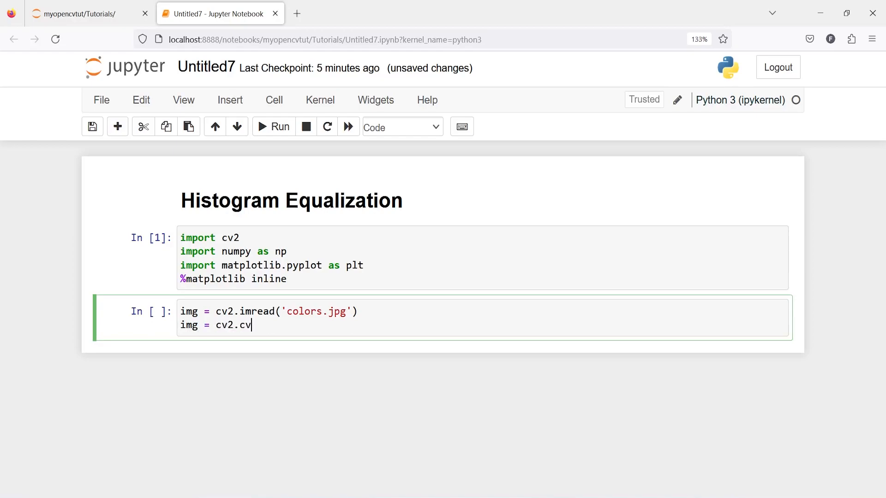
text(tCol)
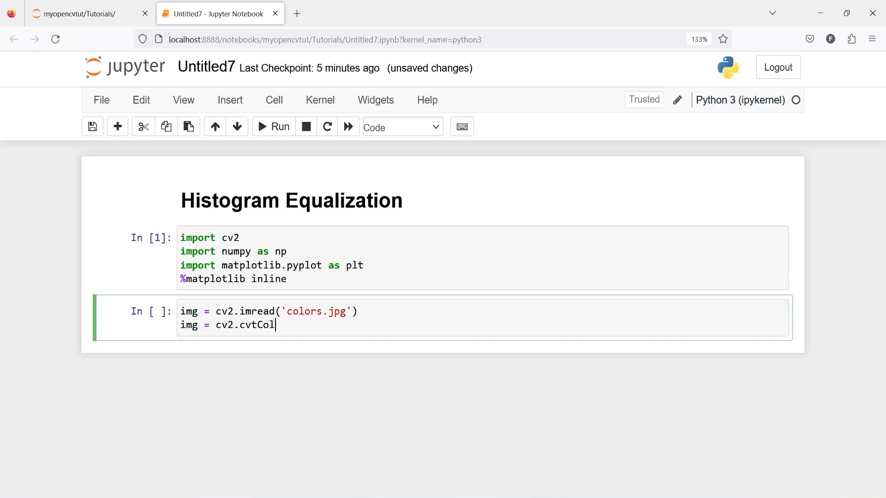
text(or(img))
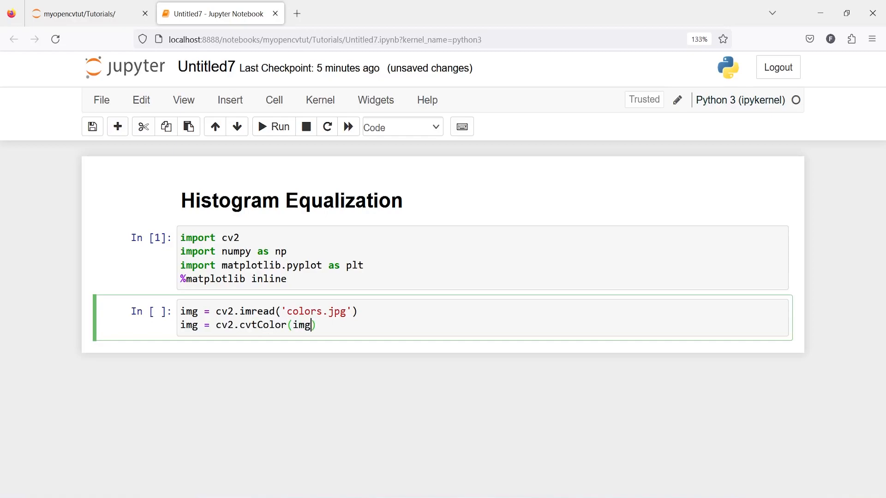
text(, cv)
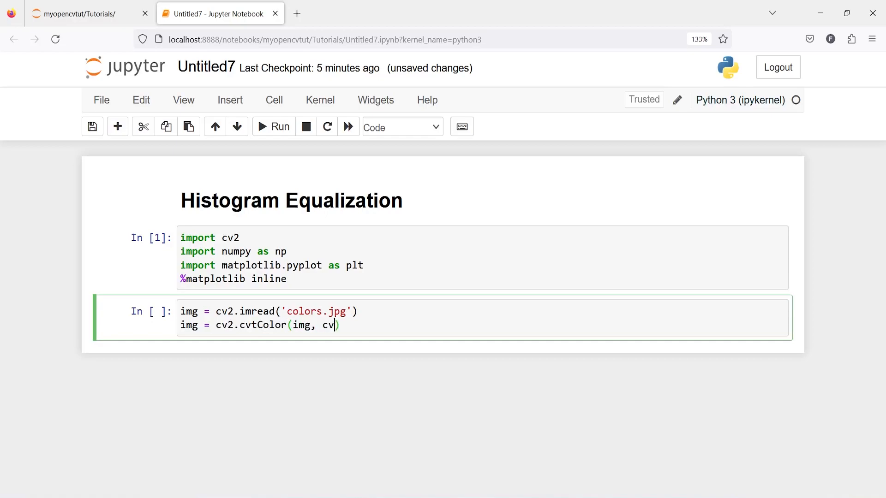
text(2.)
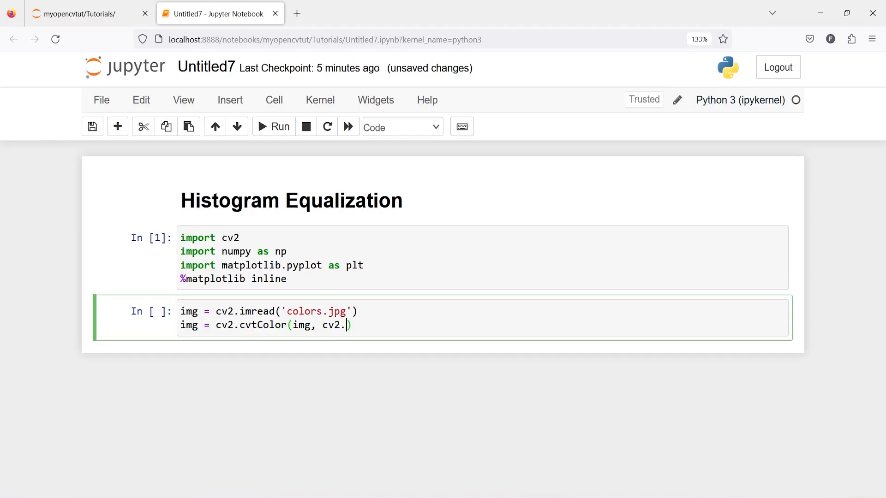
text(COLO)
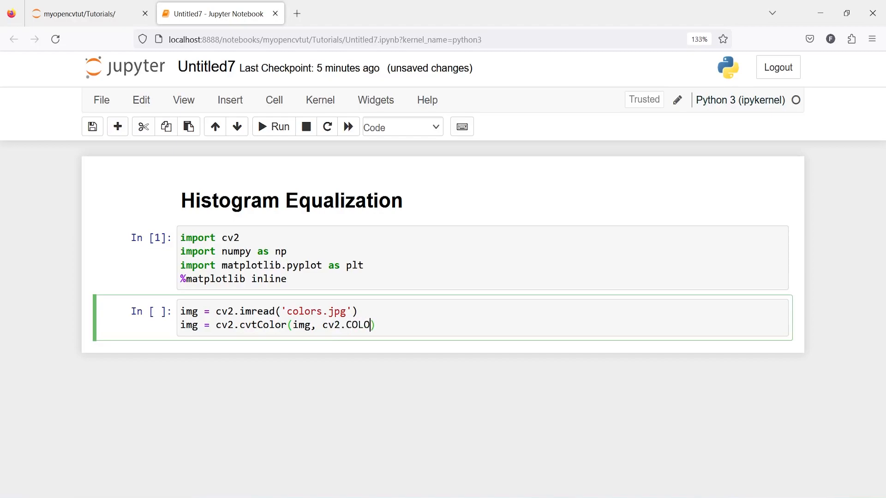
text(_BG)
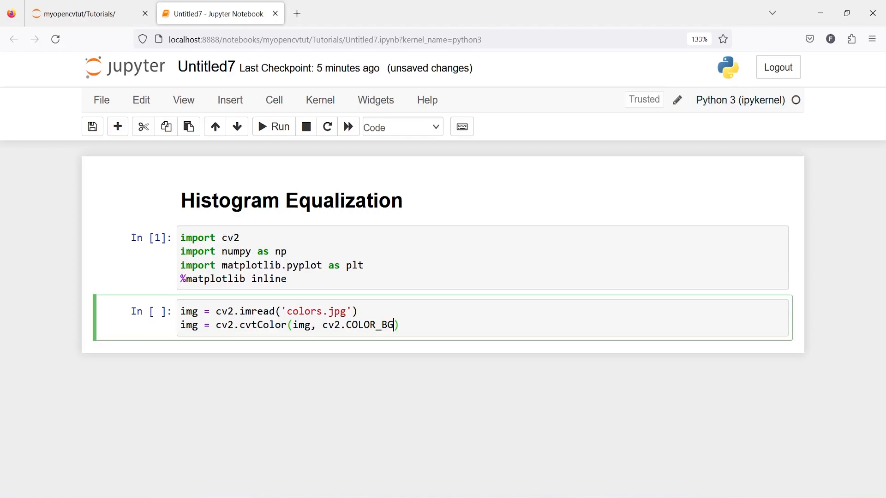
text(R2)
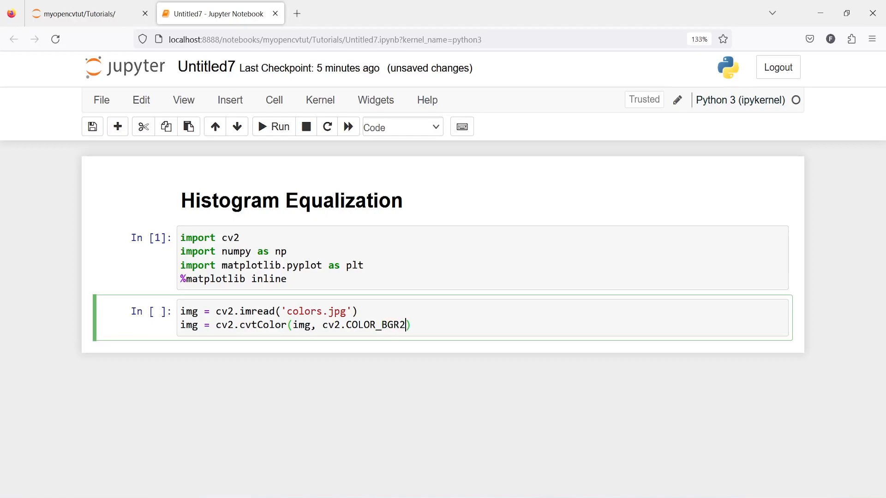
text(RGB)
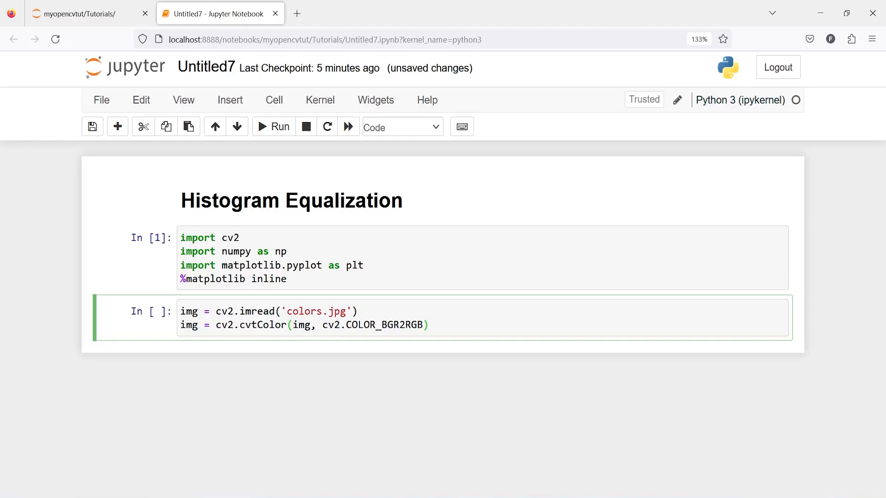
text(plt)
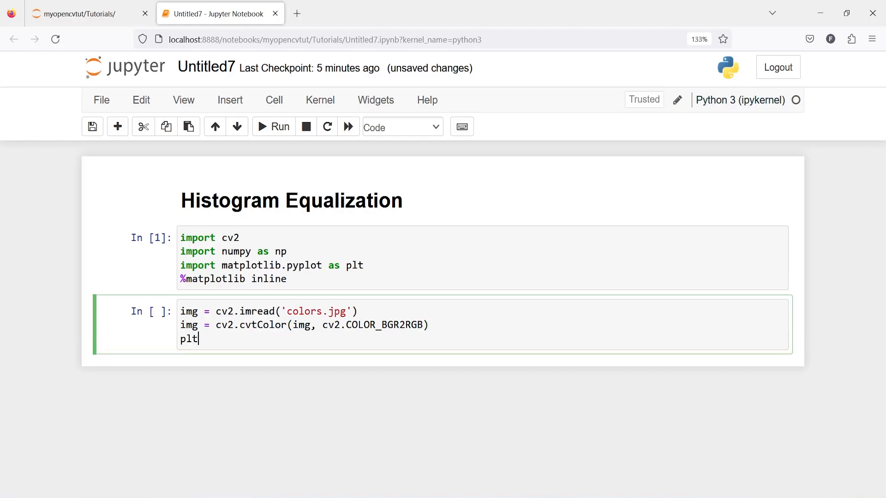
text(imsh)
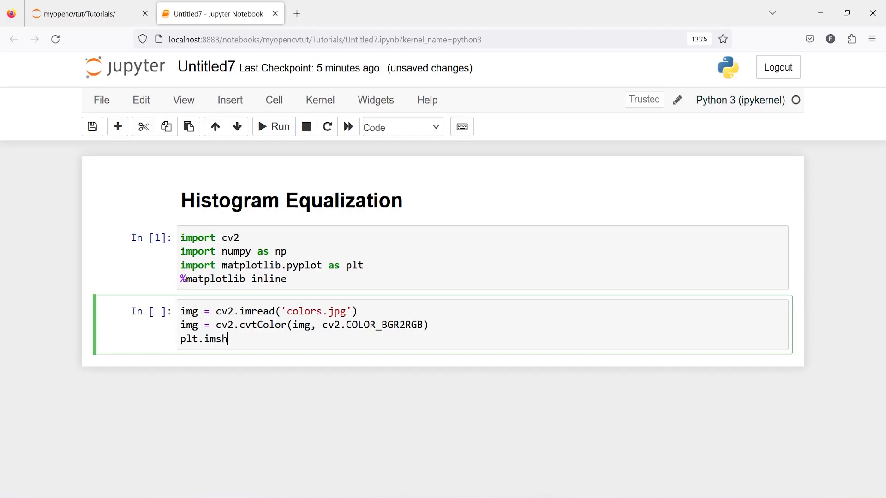
text(ow(im)
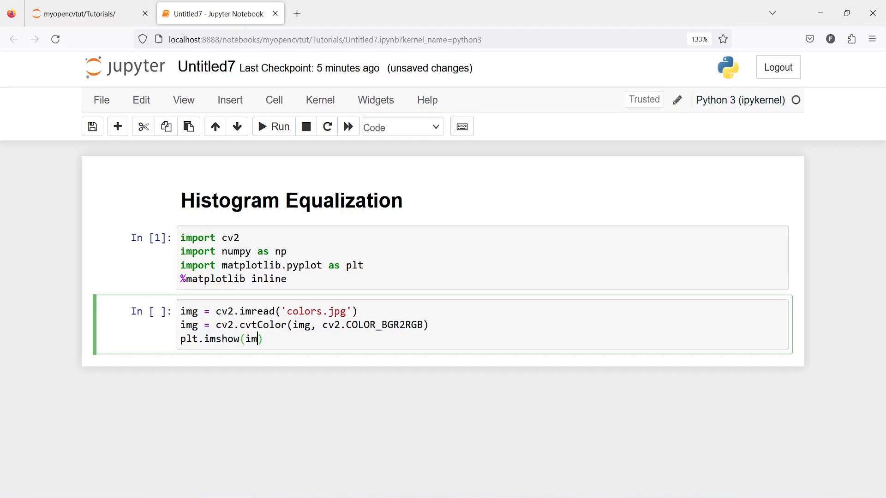
click(272, 126)
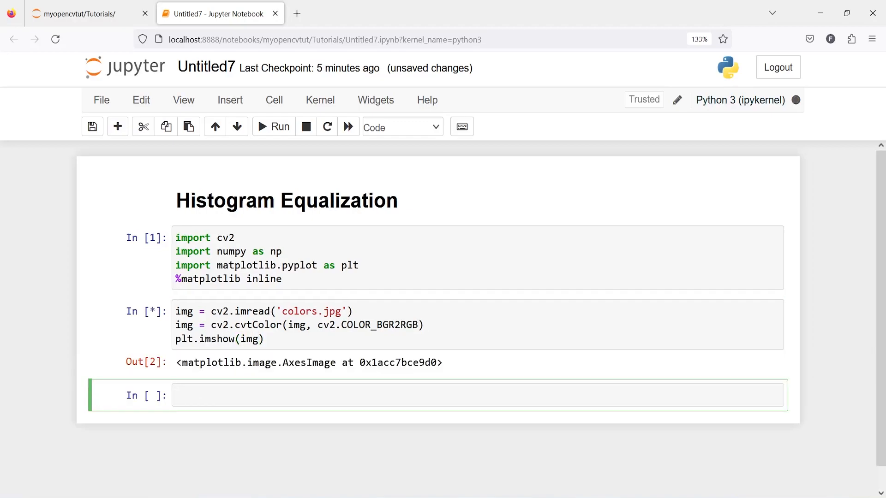
click(273, 127)
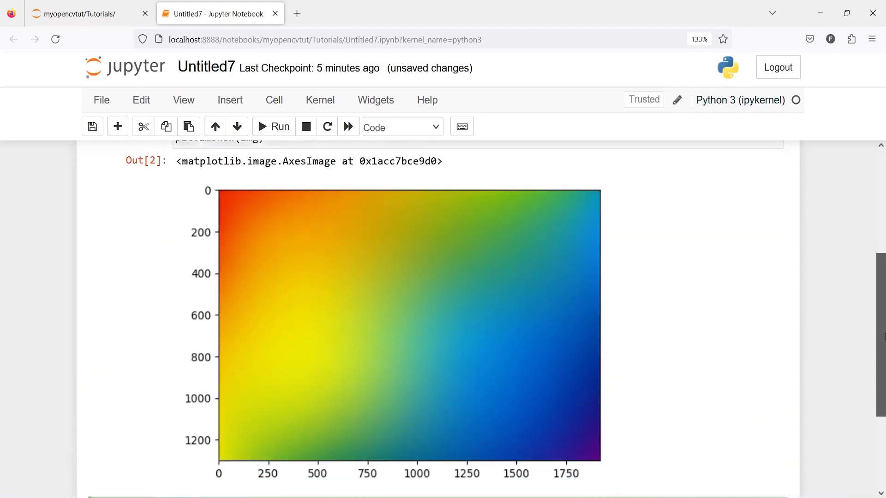
scroll(down, 3)
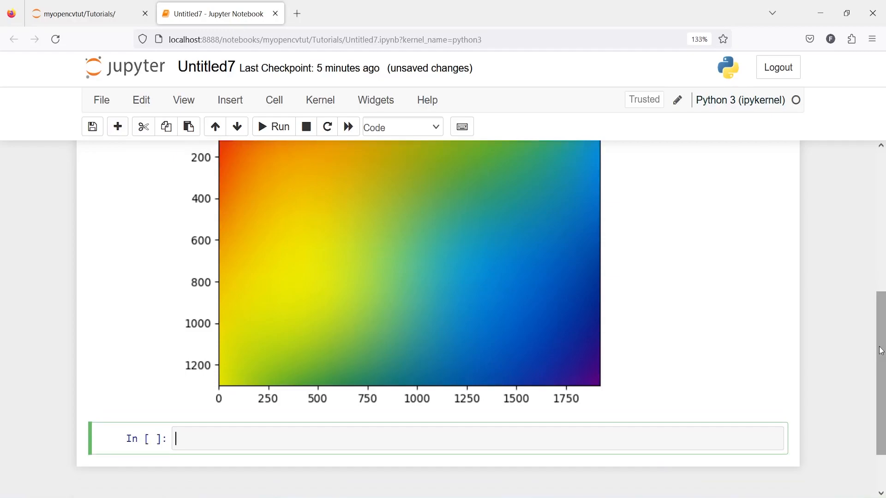
scroll(down, 3)
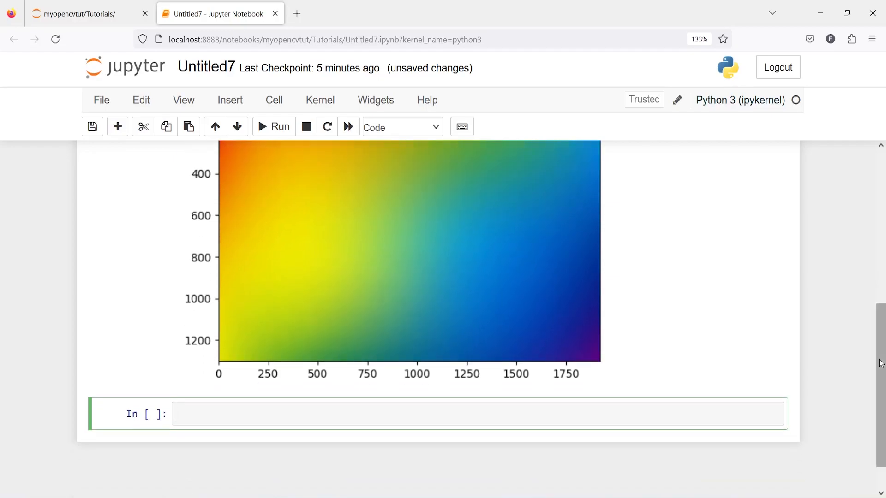
scroll(down, 3)
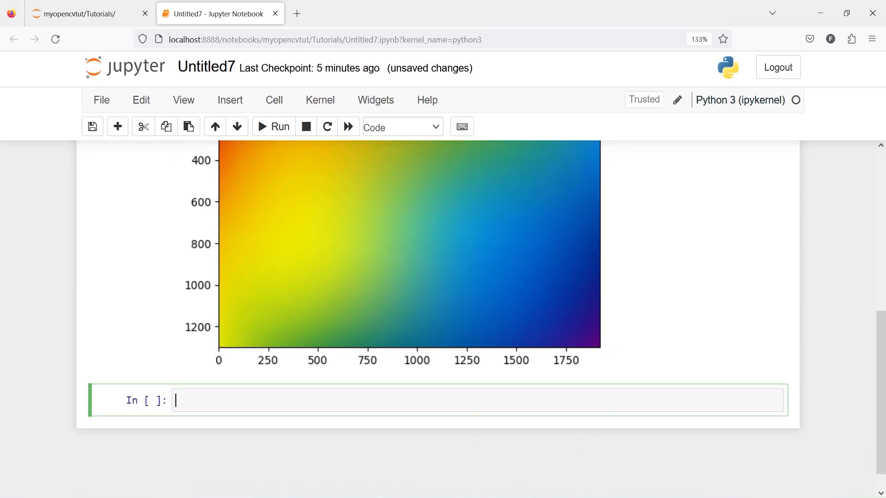
Step: Show img.shape as (1301, 1920, 3), then img.shape[:2] as (1301, 1920)
text(imgs.hap)
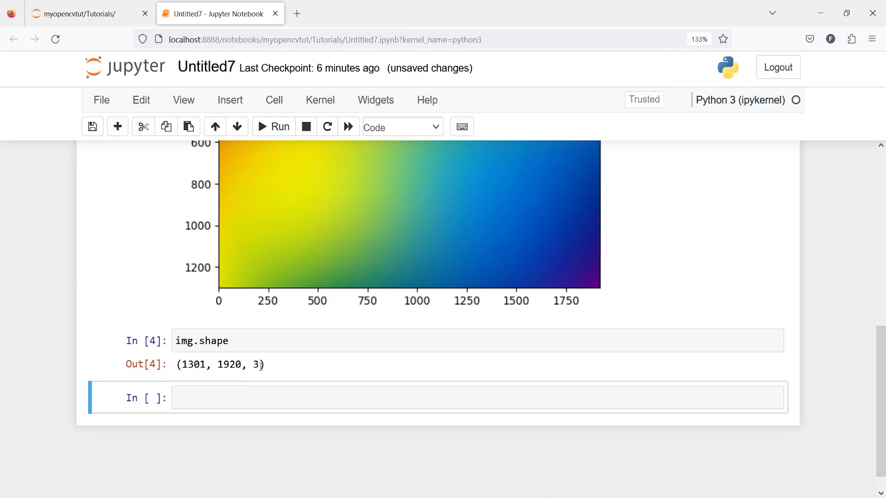
mouse_move(489, 456)
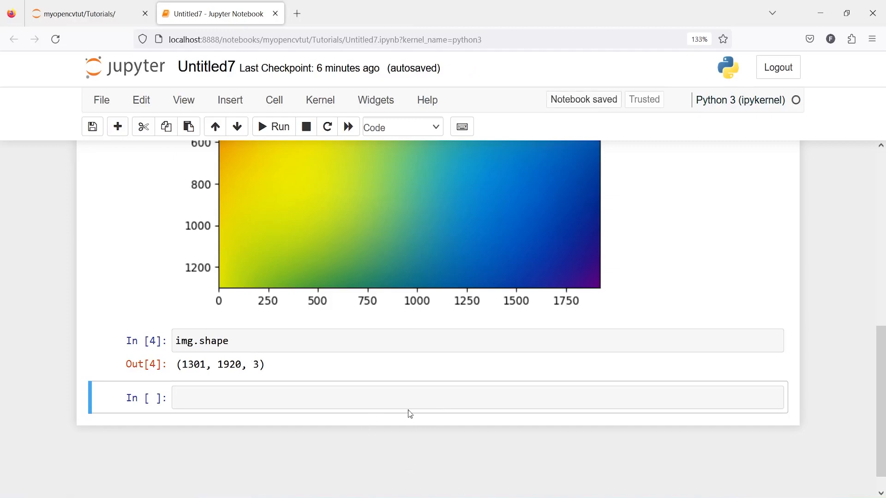
text(img.)
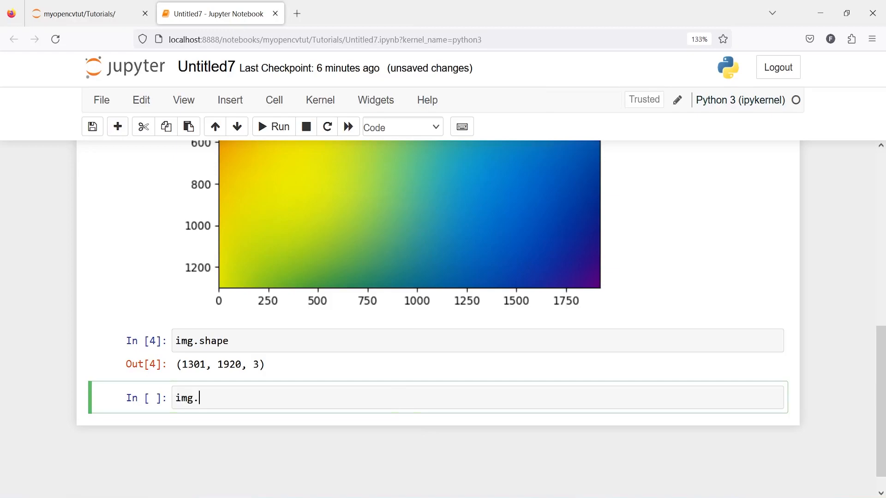
text(shape[:2)
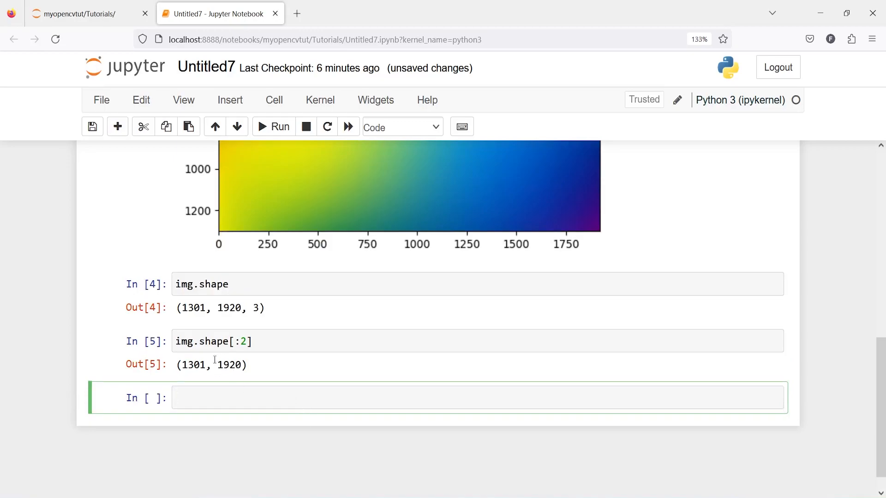
mouse_move(507, 470)
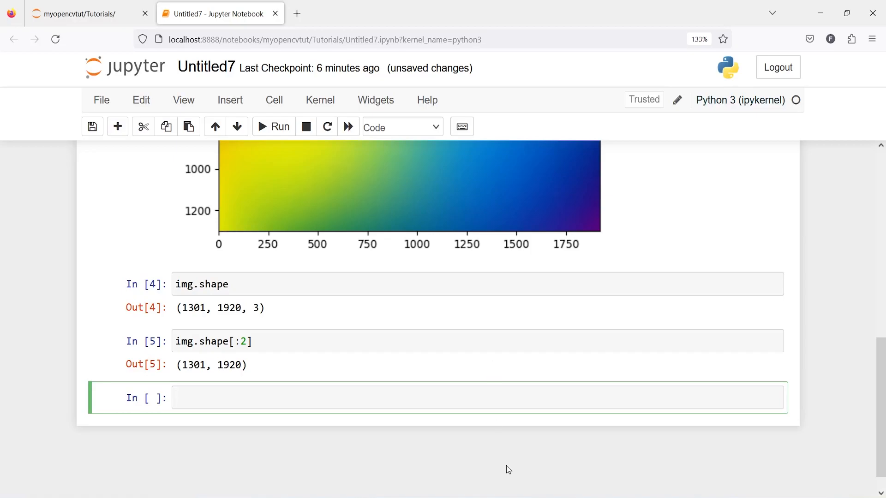
Step: Write '# create mask' and mask = np.zeros(img.shape[:2], np.uint8)
text(# creat)
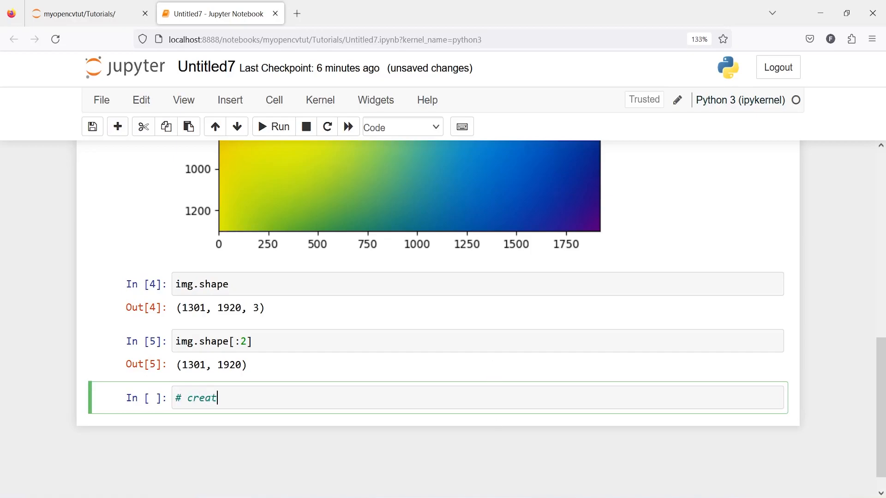
text(e mask)
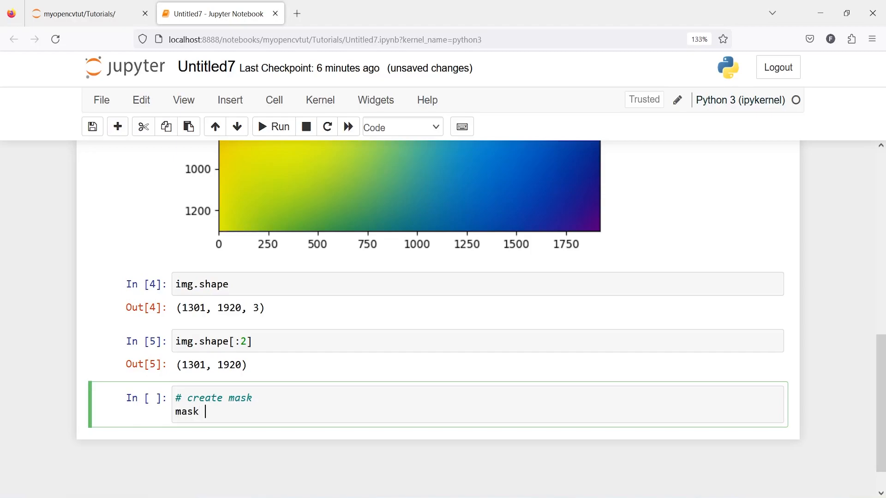
text(=)
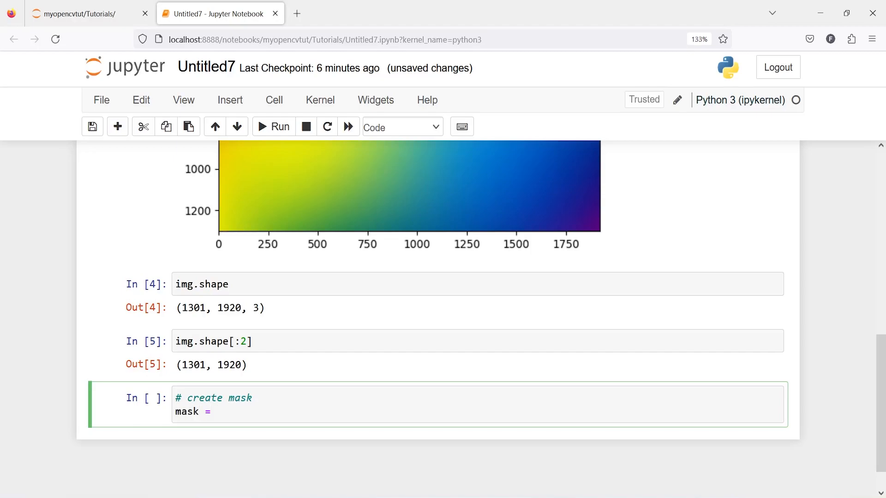
text(np.zer)
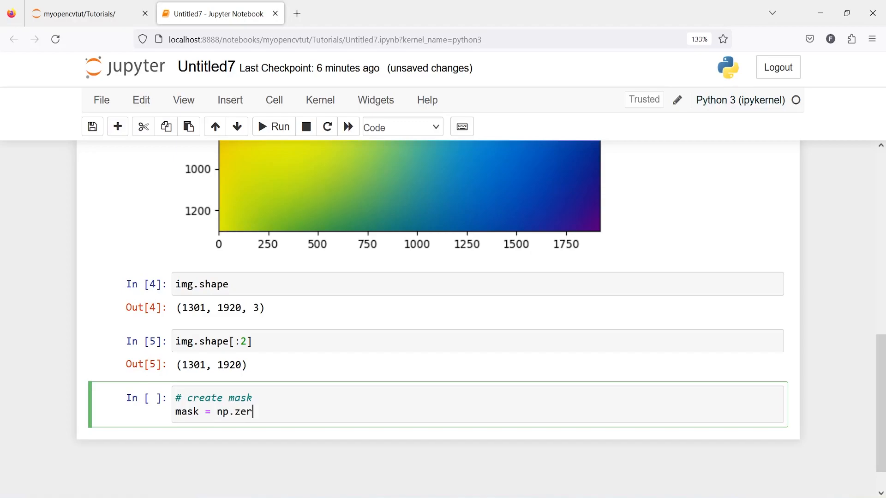
text(os(i)
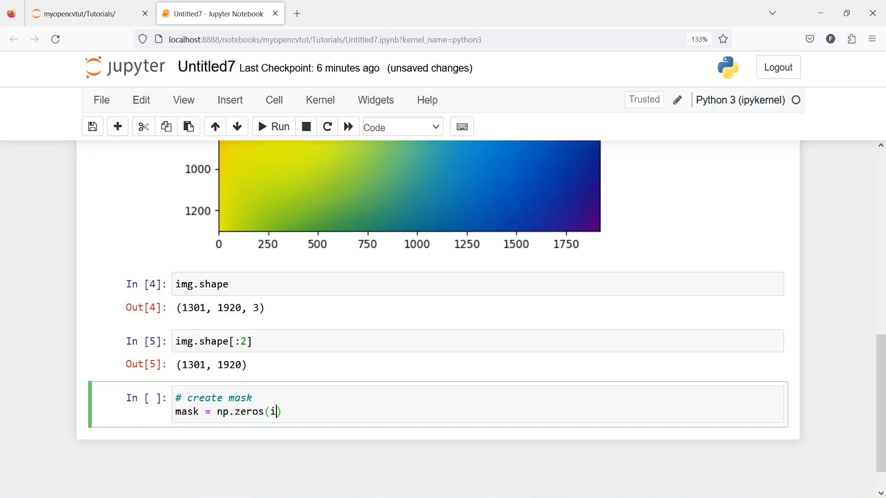
key(Backspace)
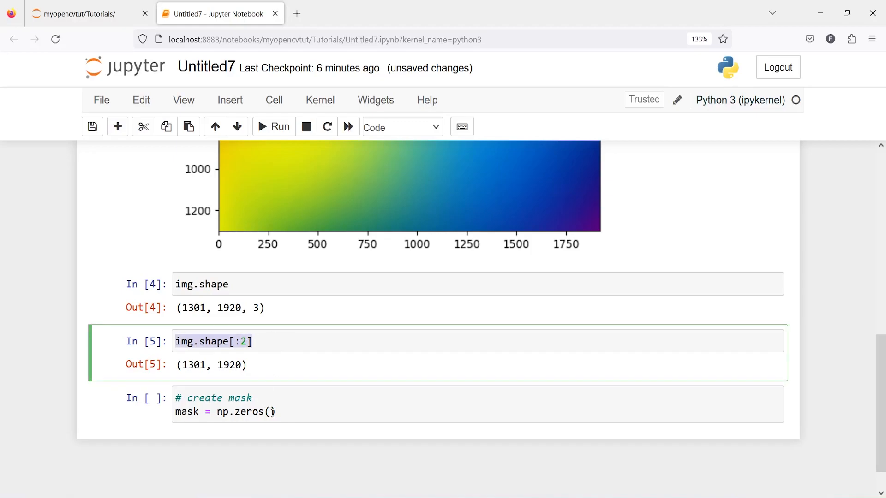
text(img.shape[:2])
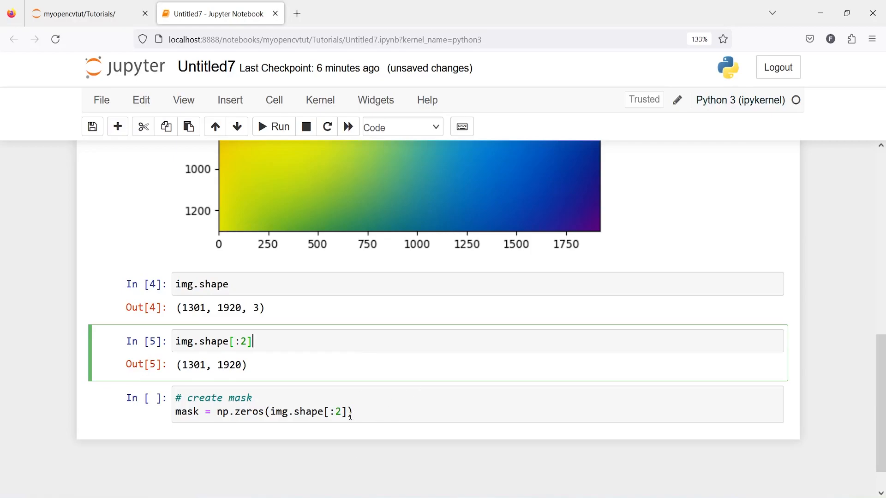
text(, np)
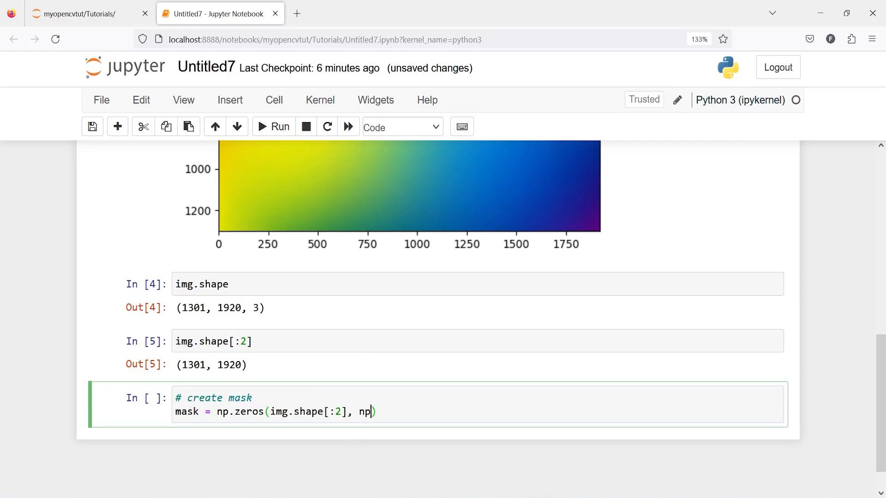
text(.uni)
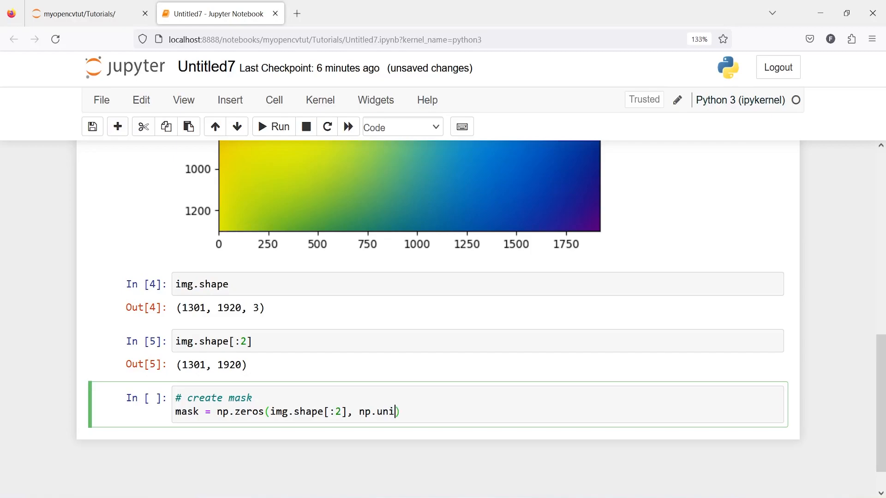
text(t8)
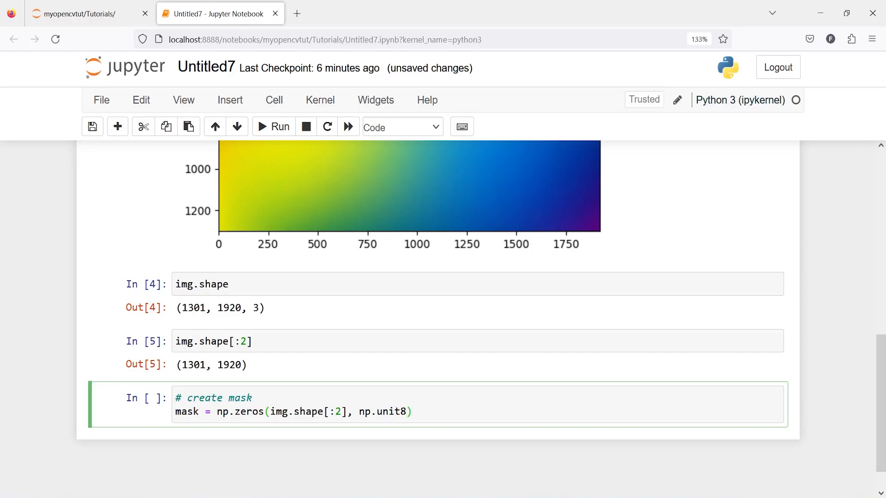
Step: Add a 'mask' line, run the cell and scroll to the all-zero uint8 array
key(enter)
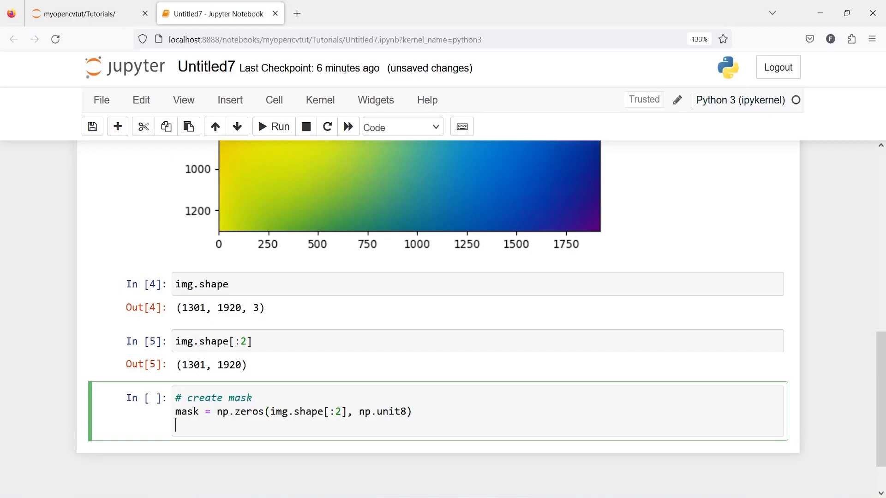
text(mask)
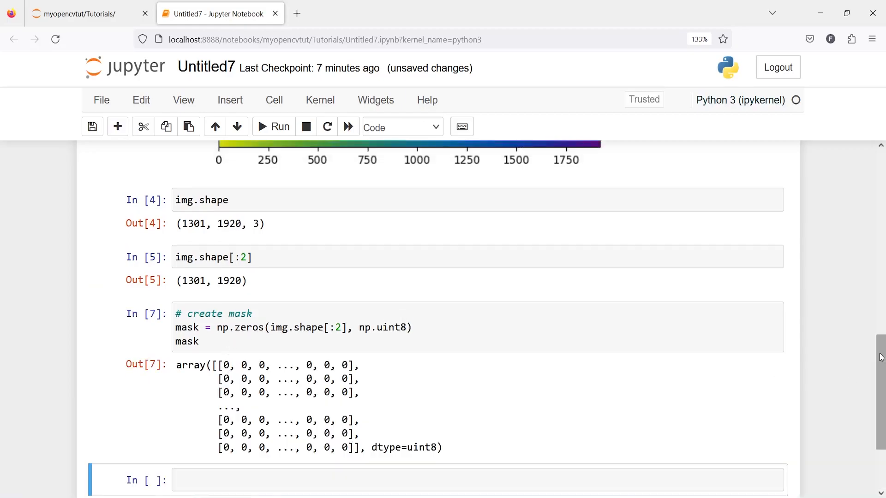
scroll(down, 3)
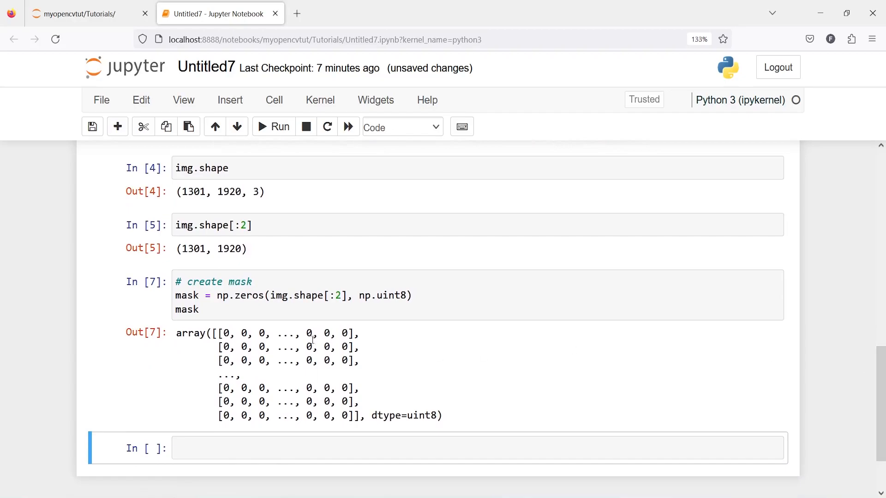
mouse_move(245, 292)
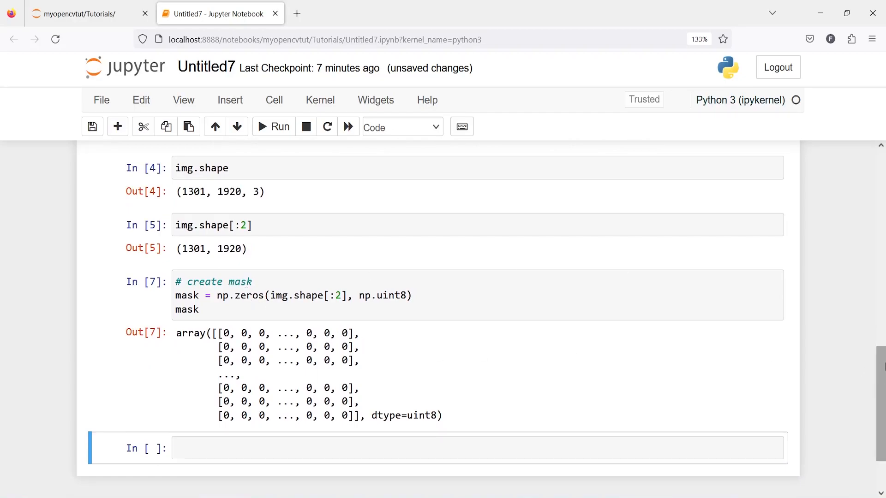
scroll(down, 3)
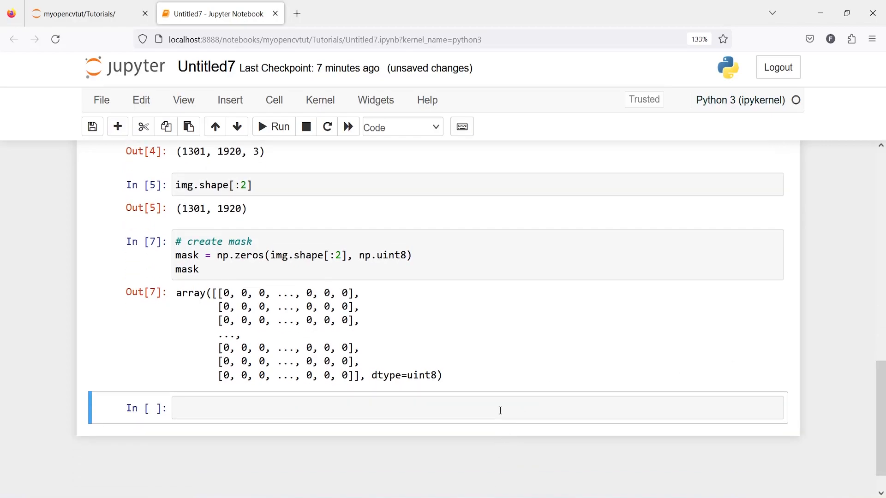
text(plt.im)
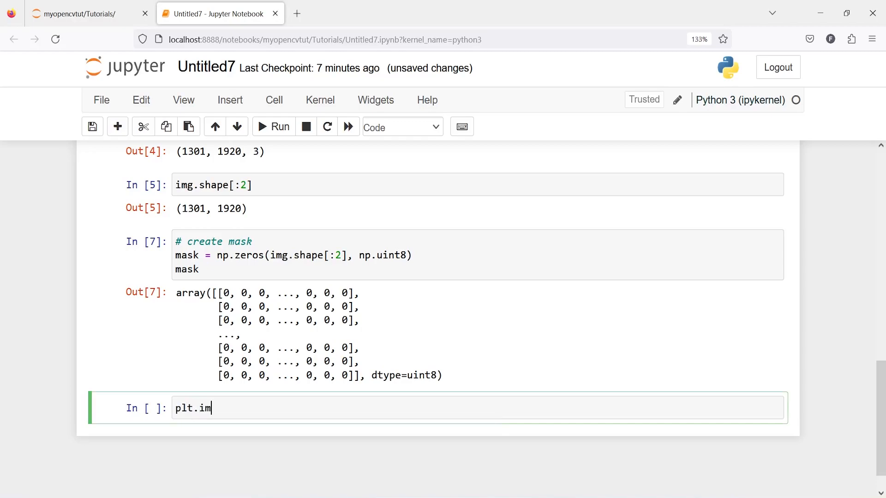
text(show(mask,)
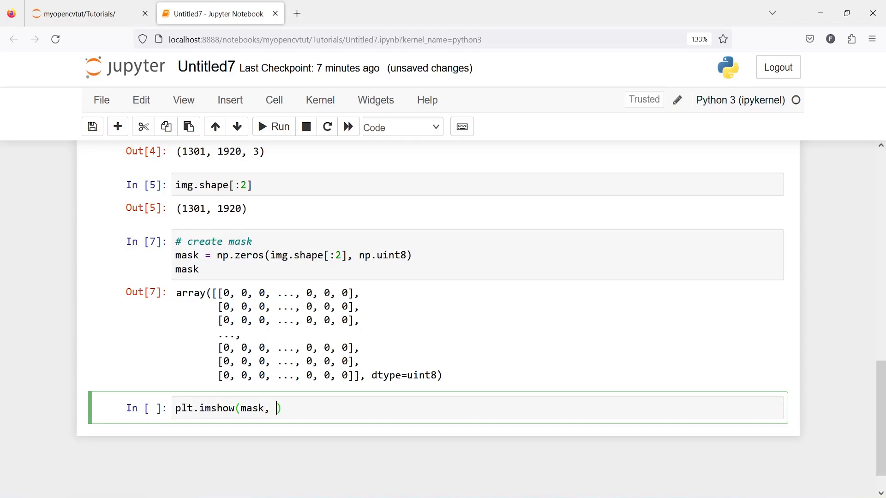
text(cmap)
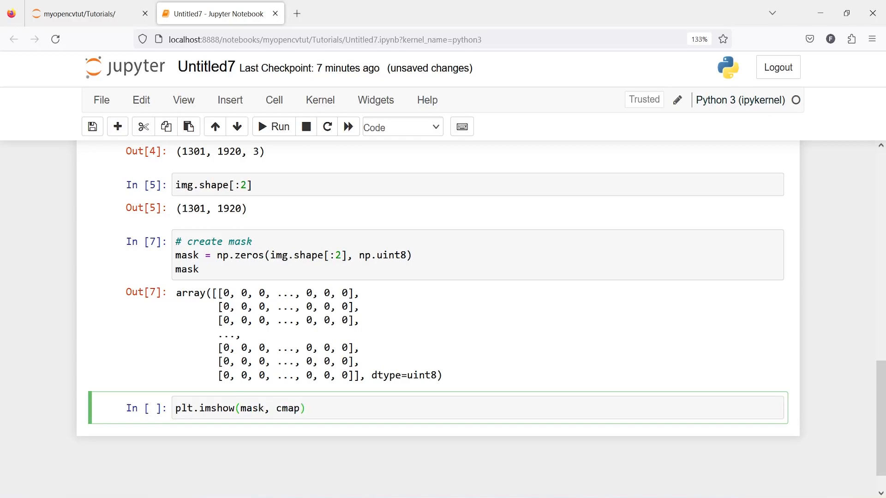
text(=)
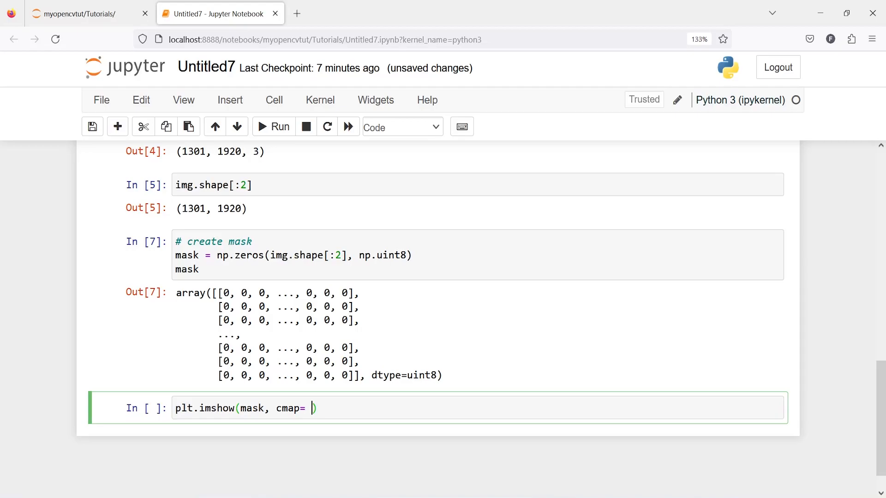
text("gray")
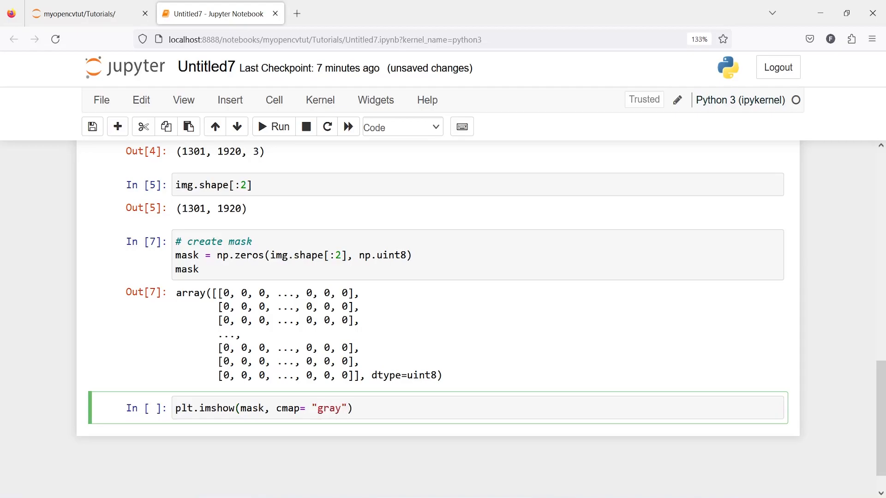
click(278, 126)
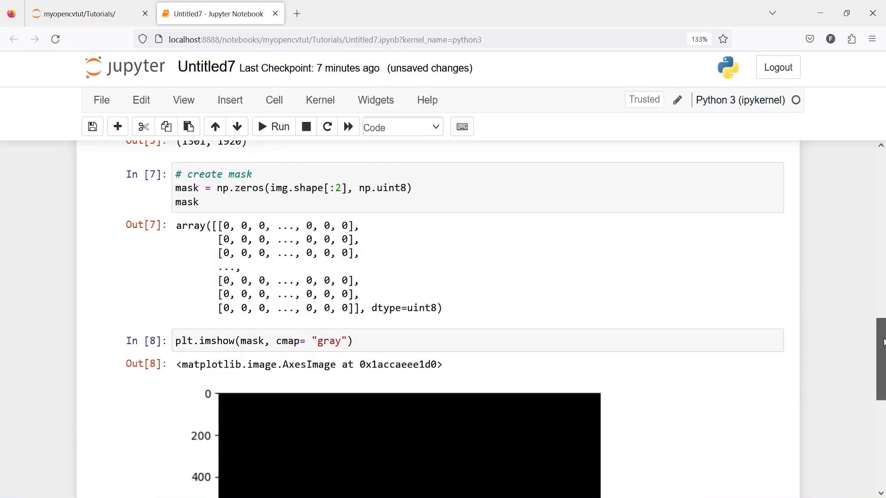
scroll(down, 3)
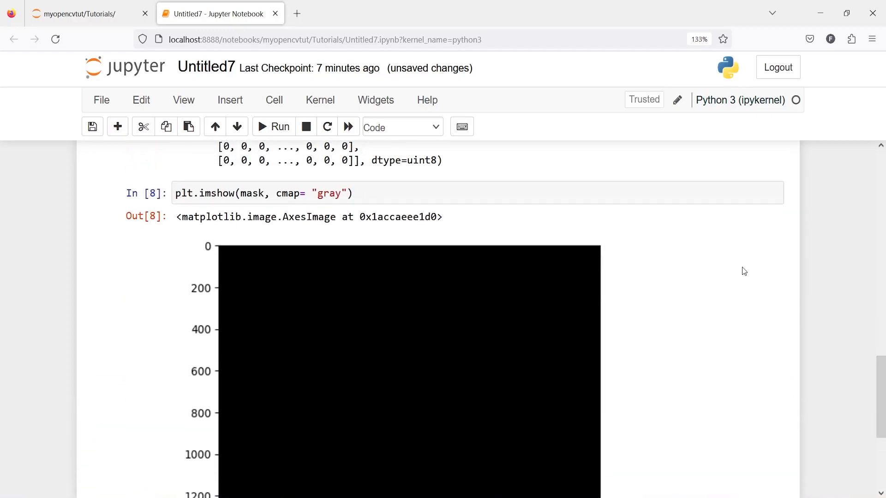
scroll(up, 3)
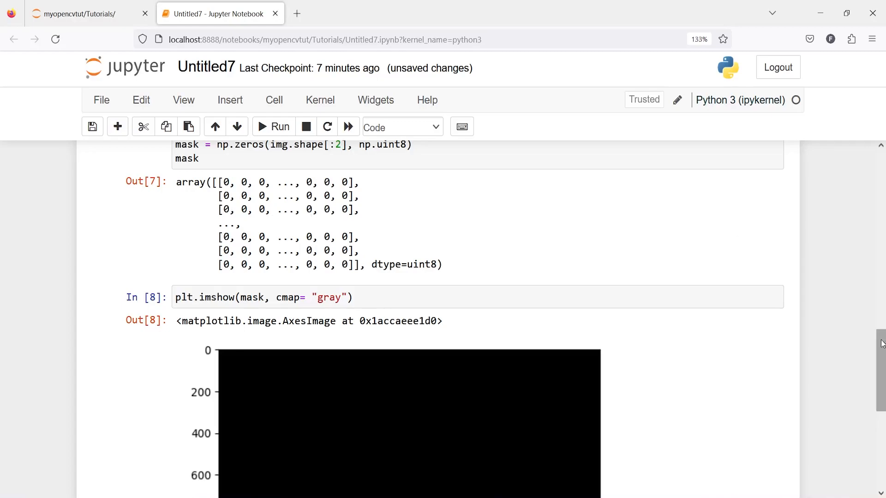
scroll(down, 3)
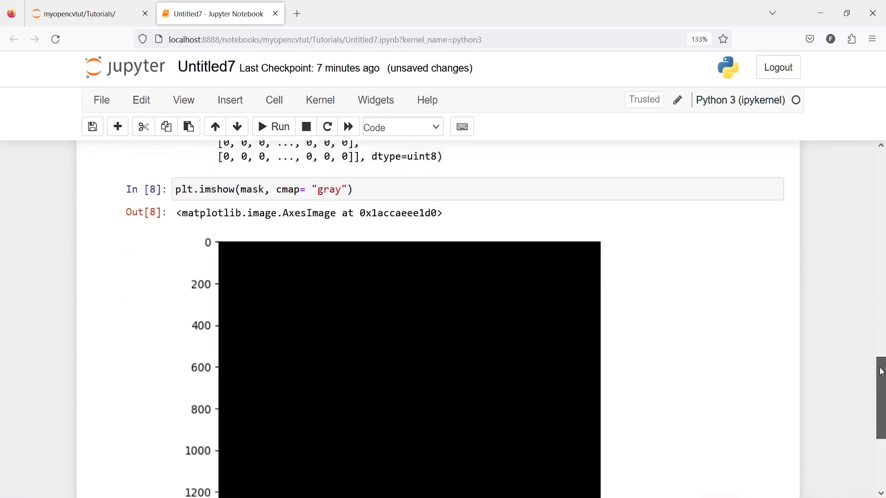
scroll(down, 3)
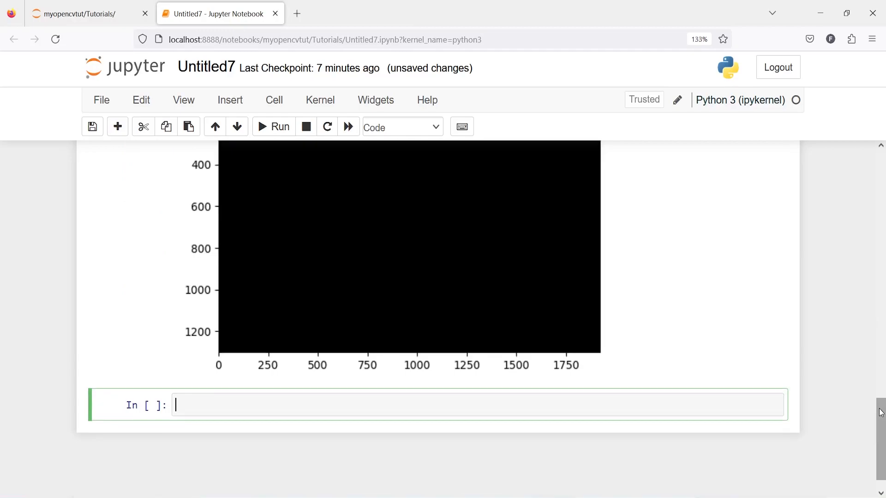
mouse_move(447, 295)
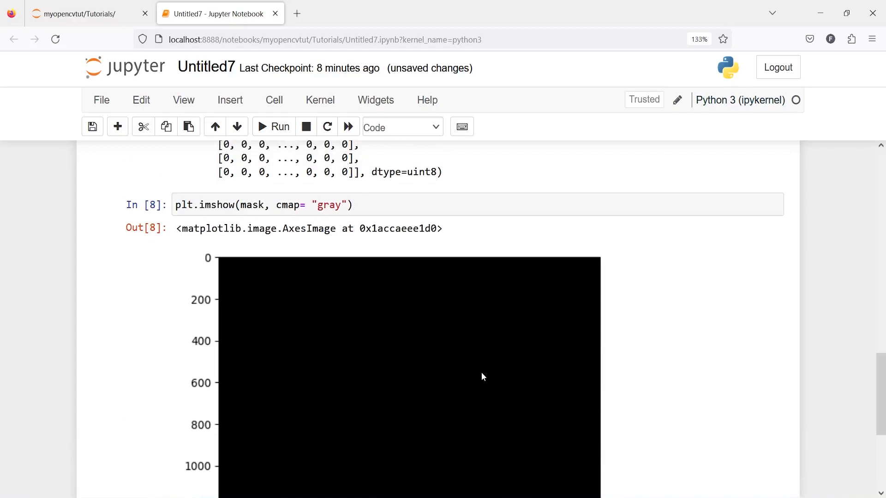
scroll(down, 3)
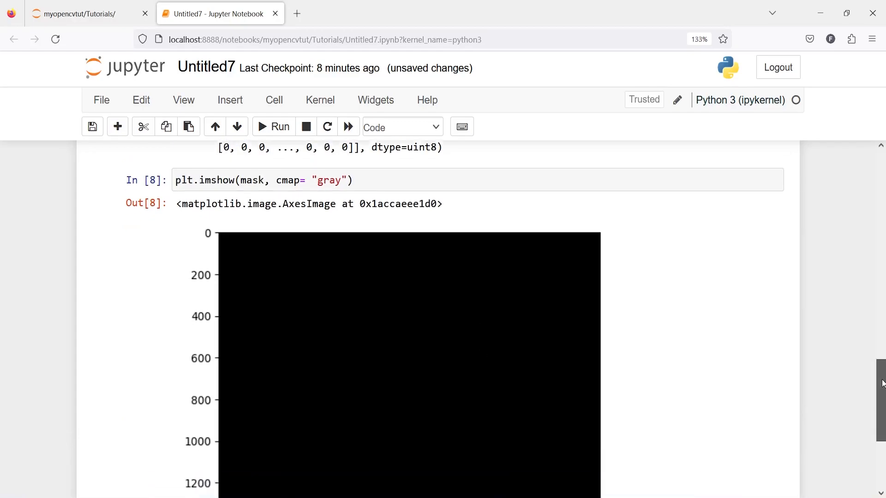
scroll(down, 3)
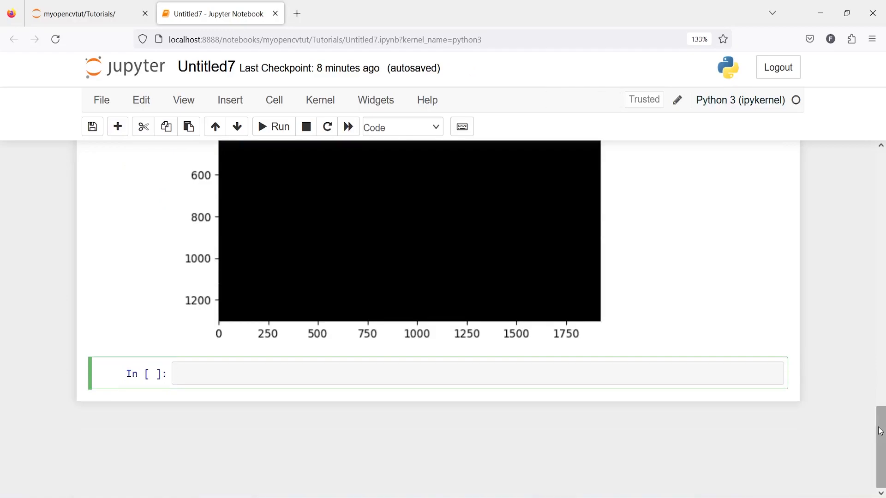
scroll(down, 3)
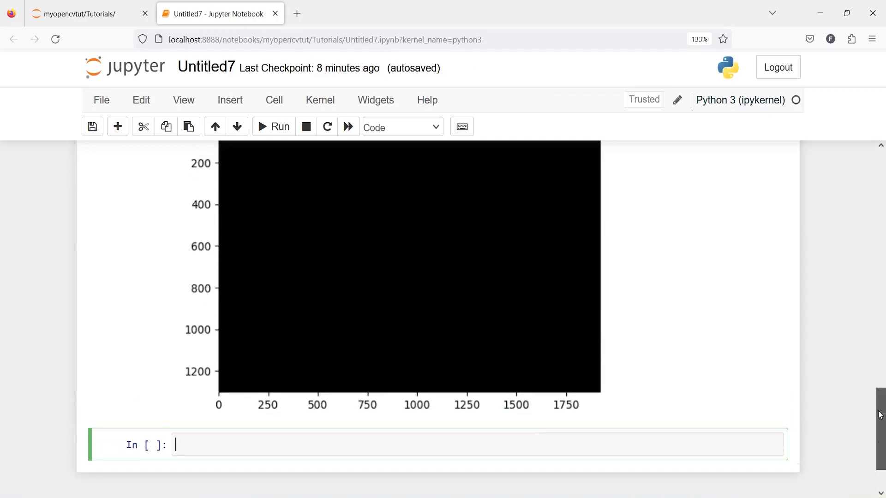
Step: Run mask[400:800, 1000:1400] = 255 to fill the rectangle with white
text(mask[)
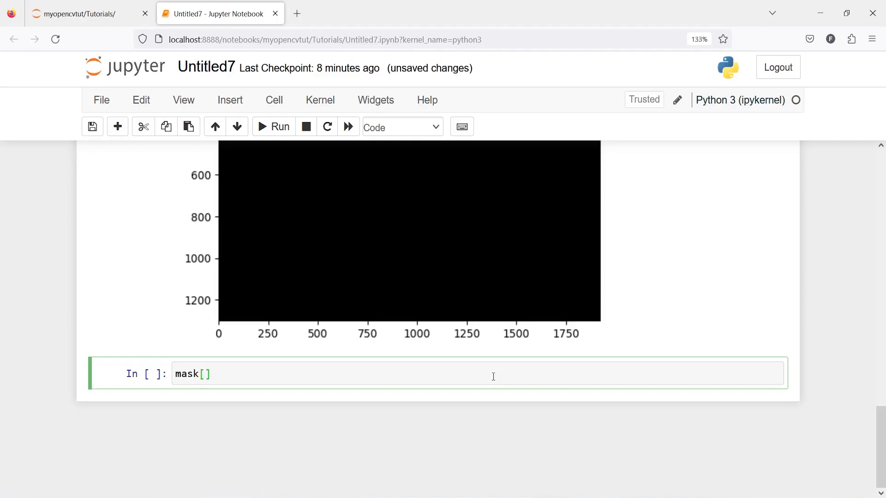
text(400:)
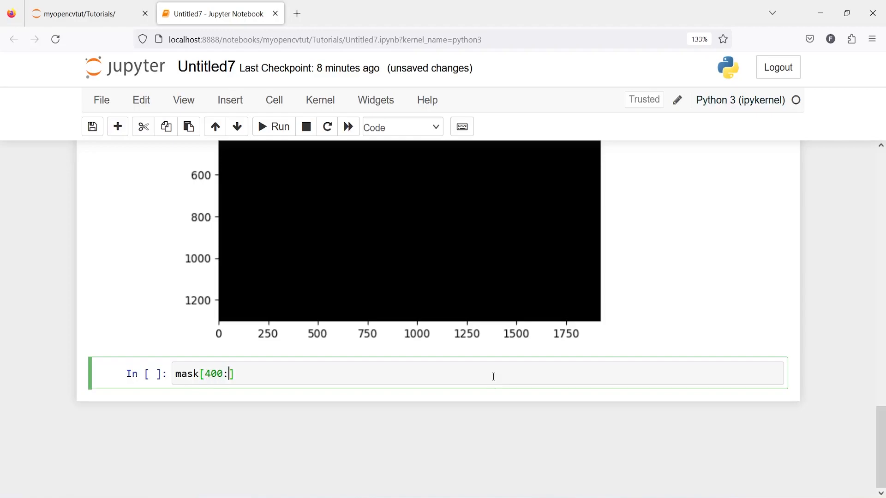
text(8)
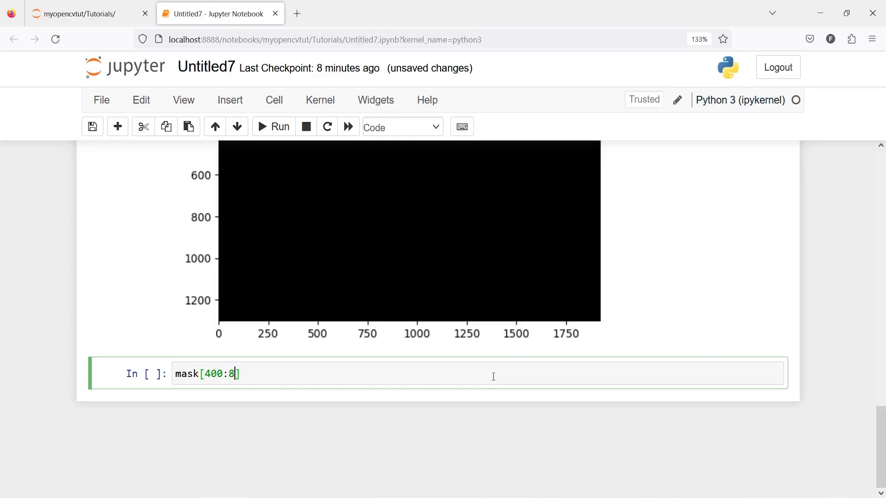
text(00,)
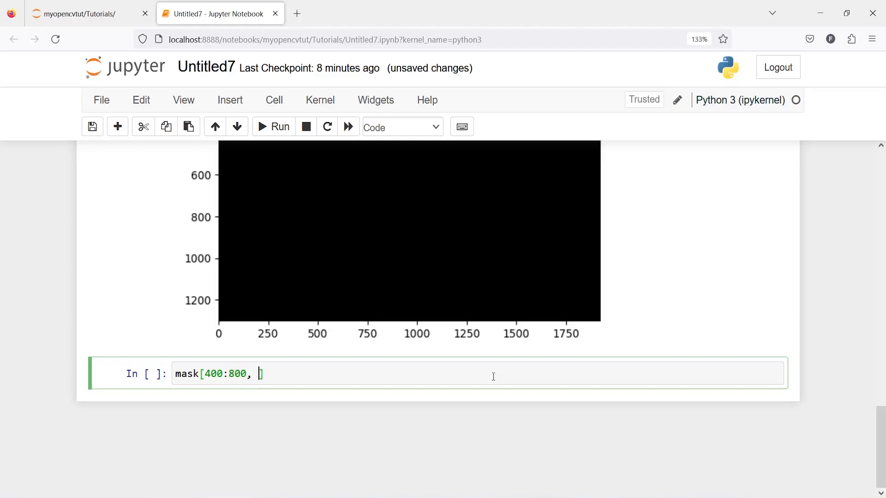
text(1000:)
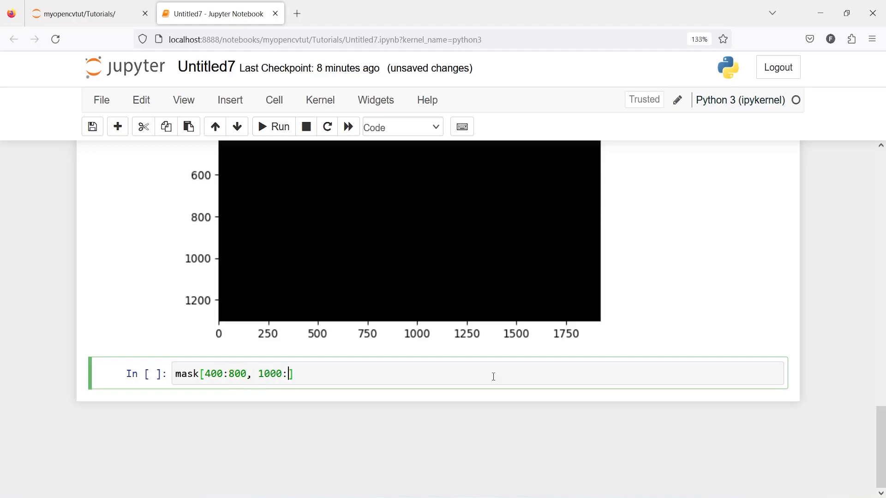
text(1400)
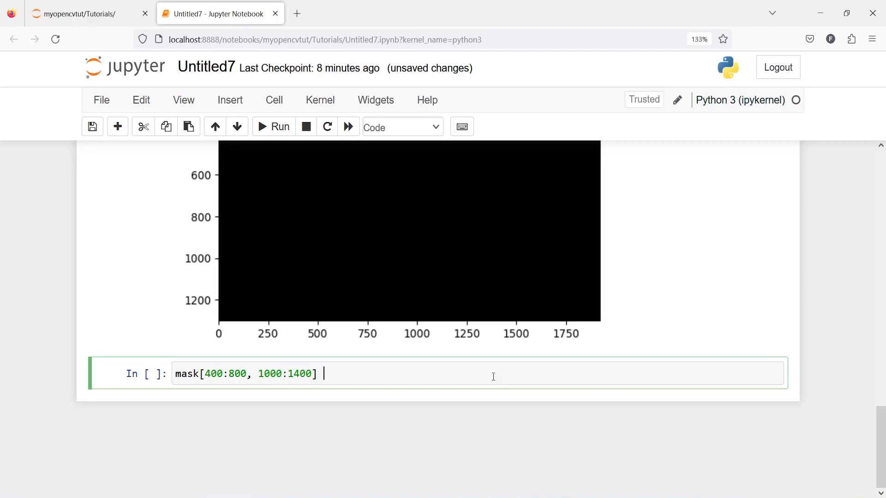
text(= 255)
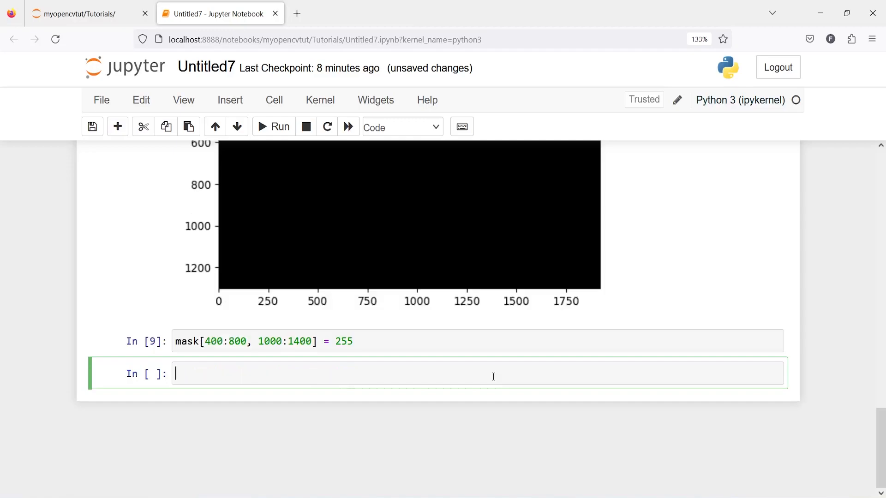
Step: Write plt.imshow(mask) in the next cell without running it
text(plt.imsh)
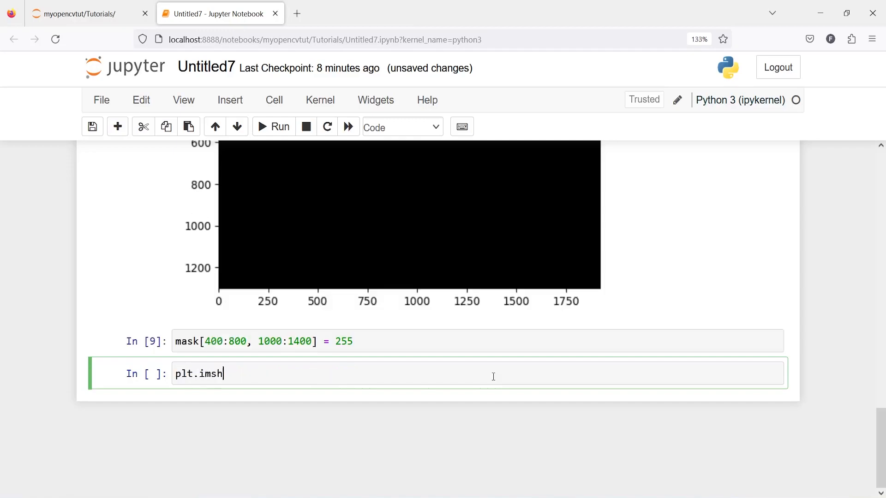
text(ow(mask)
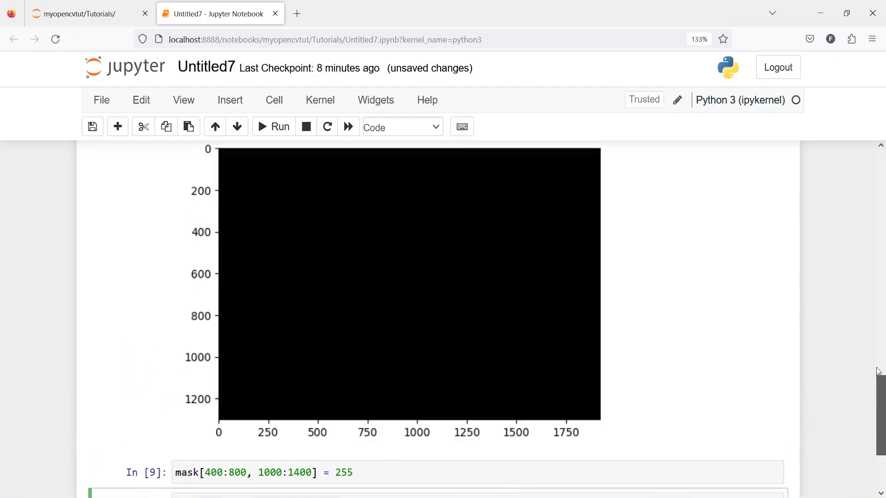
scroll(down, 3)
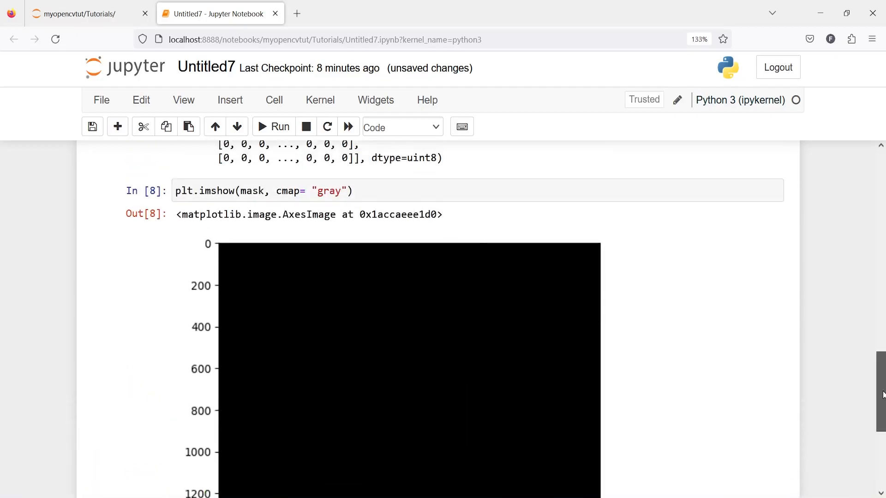
scroll(down, 3)
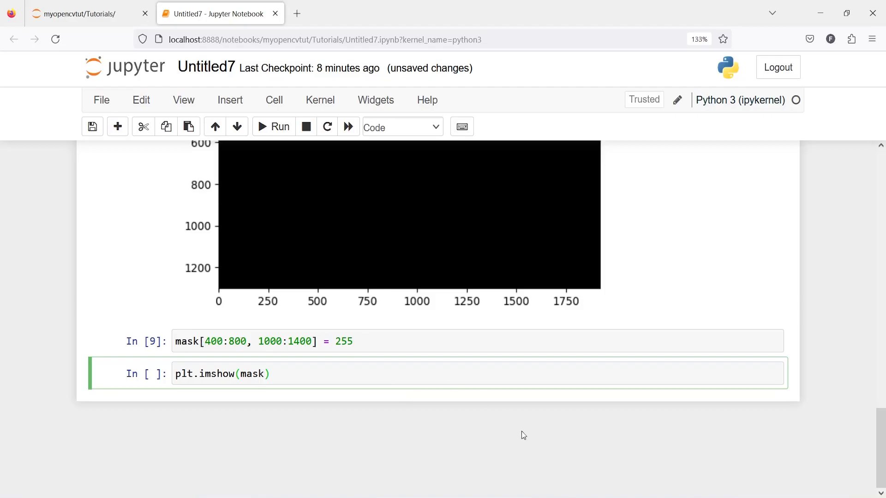
Step: Plot the mask with plt.imshow(mask, cmap="gray") to show a white square on black
click(265, 373)
text(, )
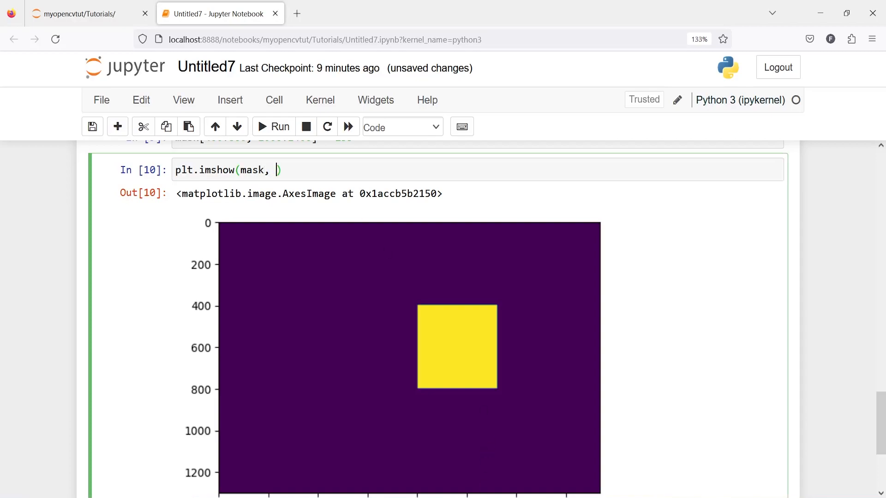
text(cmap)
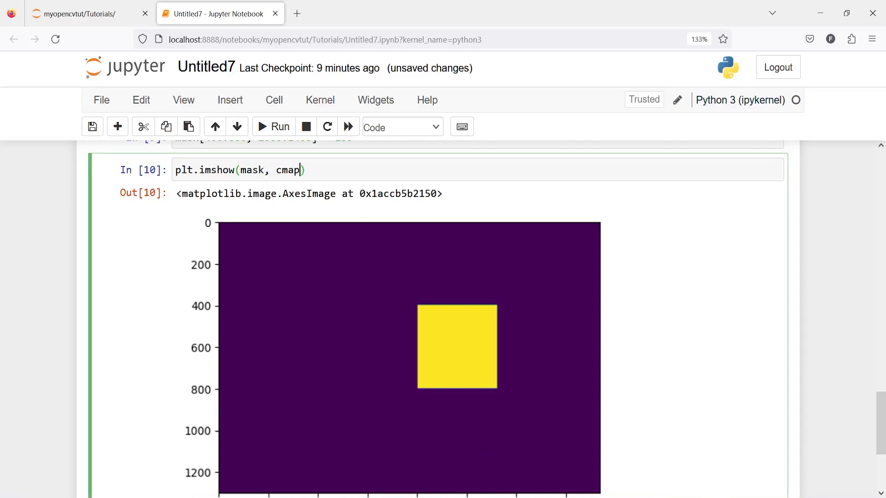
text(= "gray")
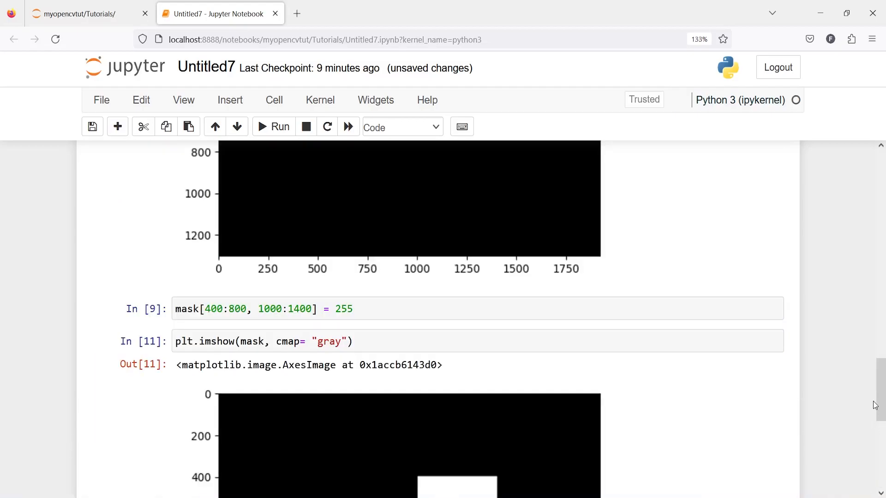
scroll(down, 3)
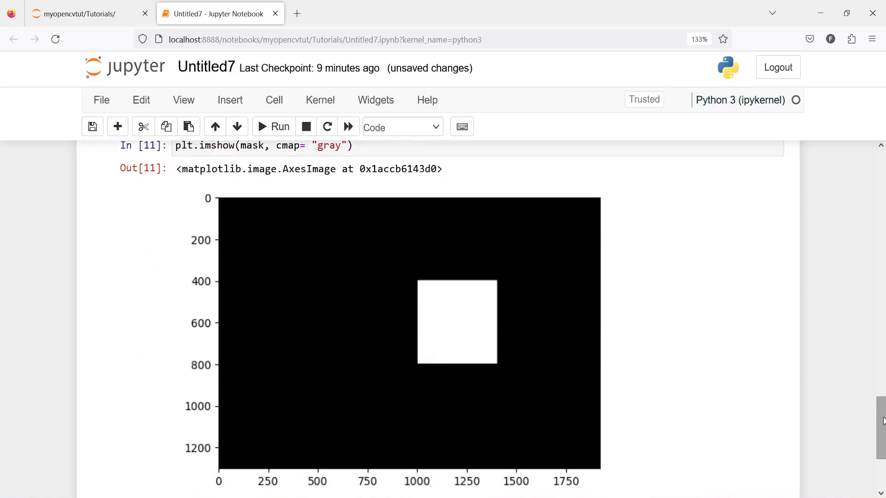
mouse_move(191, 309)
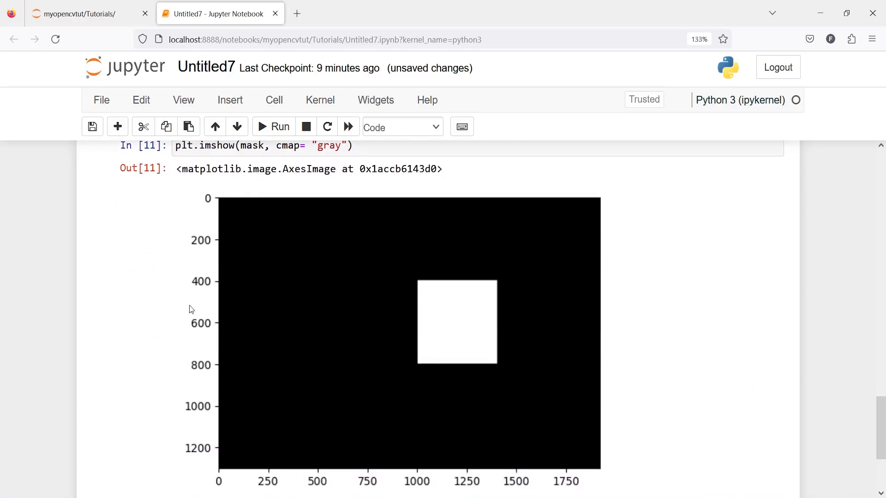
mouse_move(881, 472)
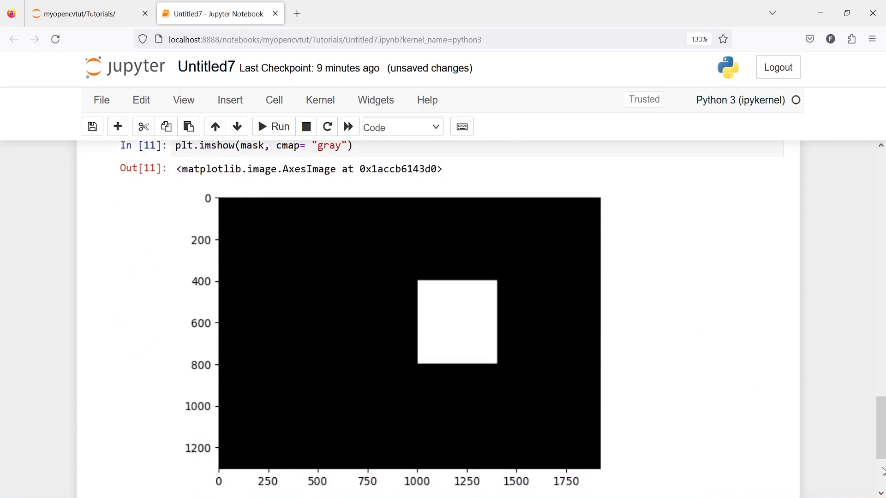
mouse_move(445, 294)
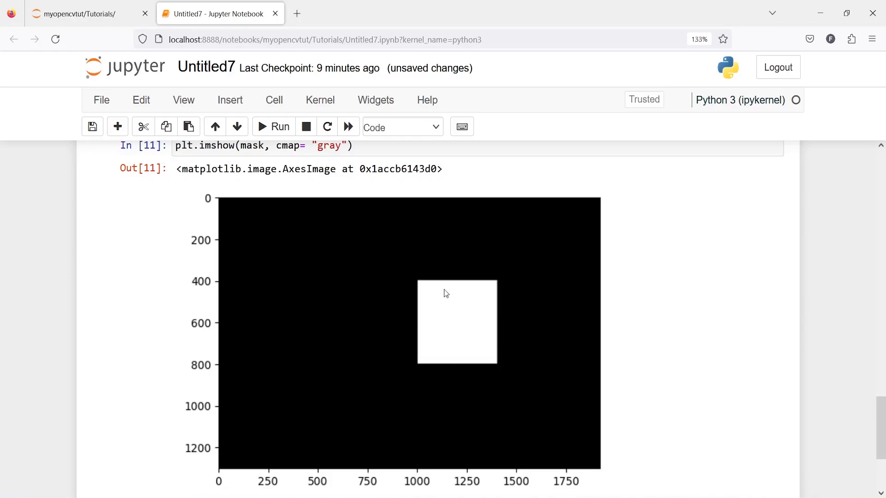
scroll(down, 3)
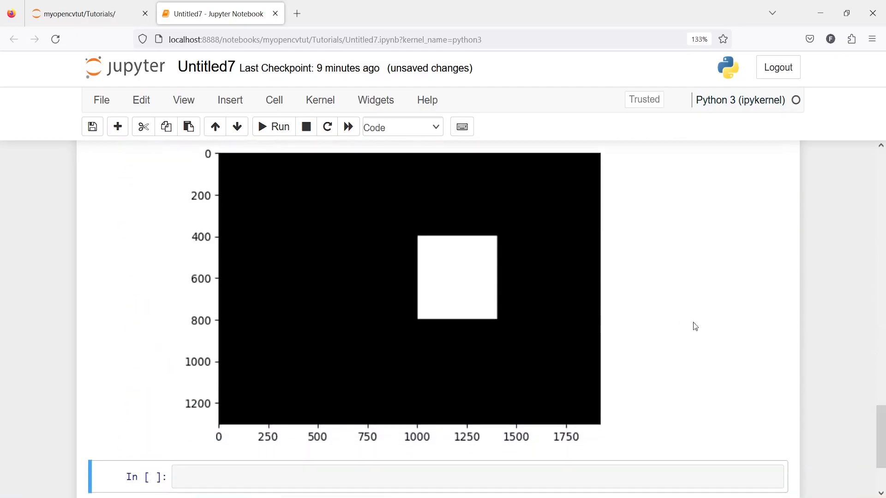
scroll(down, 3)
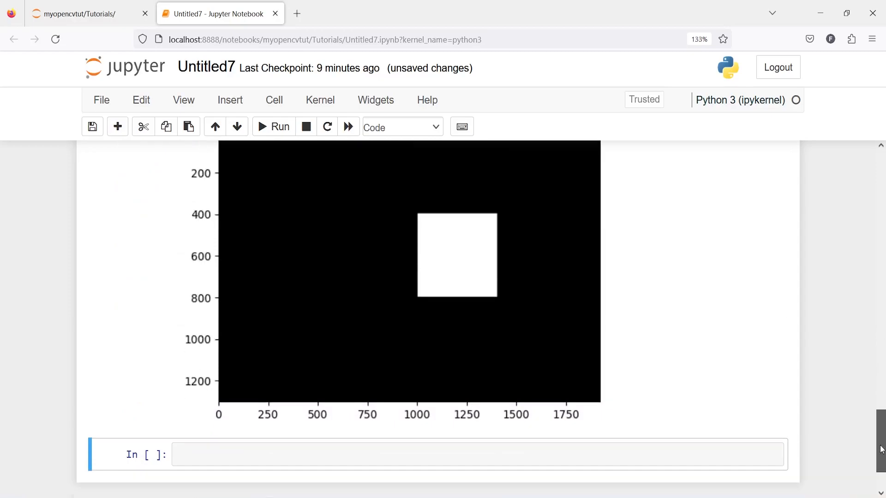
Step: Write mask_img = cv2.bitwise_and(img, img, mask=mask) in a new cell
text(mask_img = c)
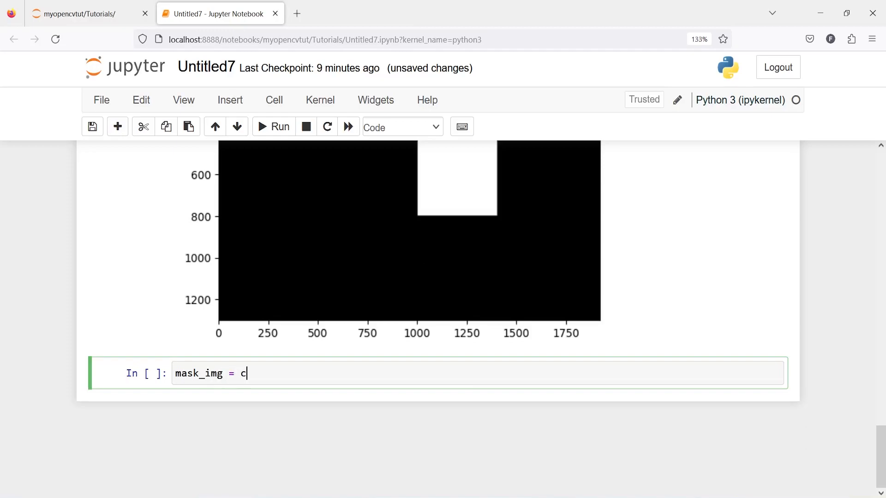
text(v2.)
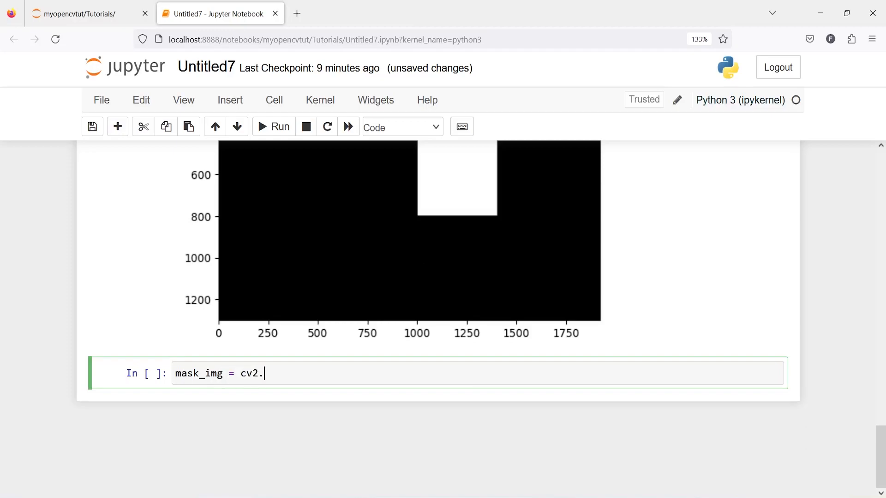
text(bitwis)
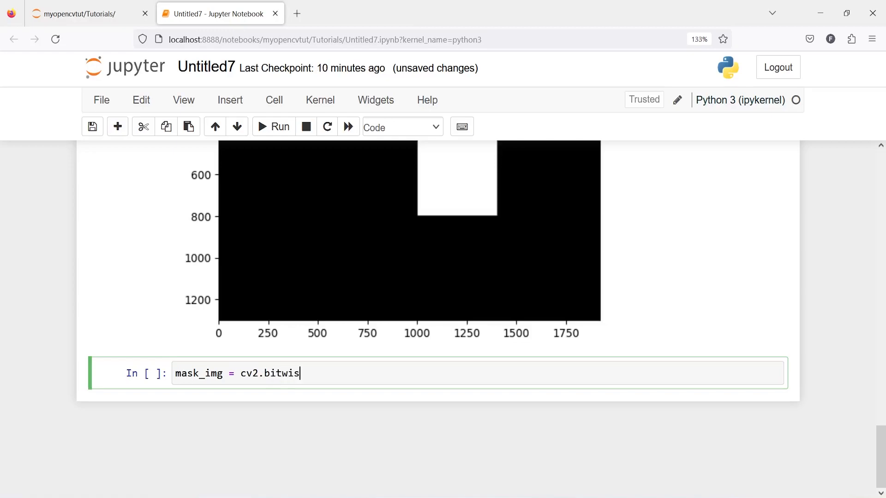
text(e_and)
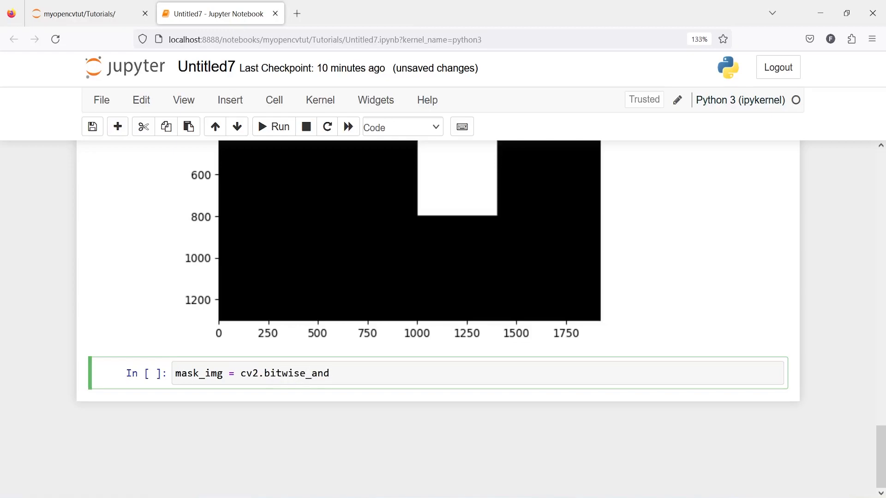
text((img)
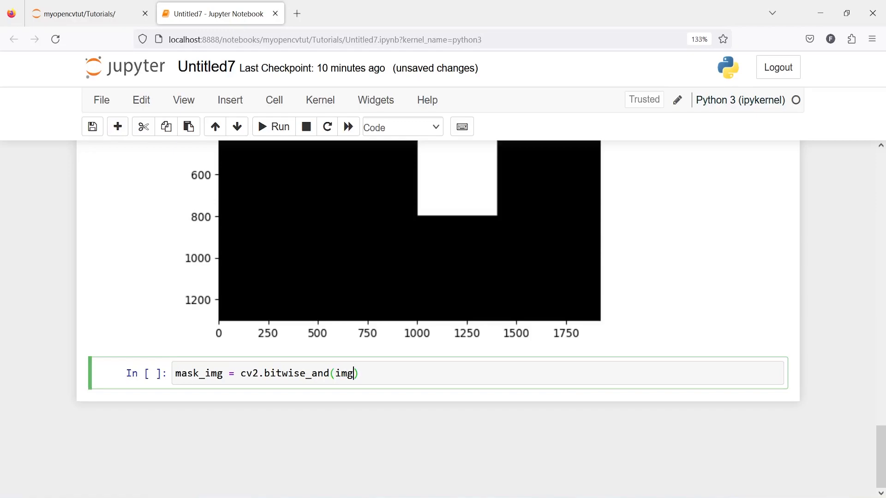
text(, i)
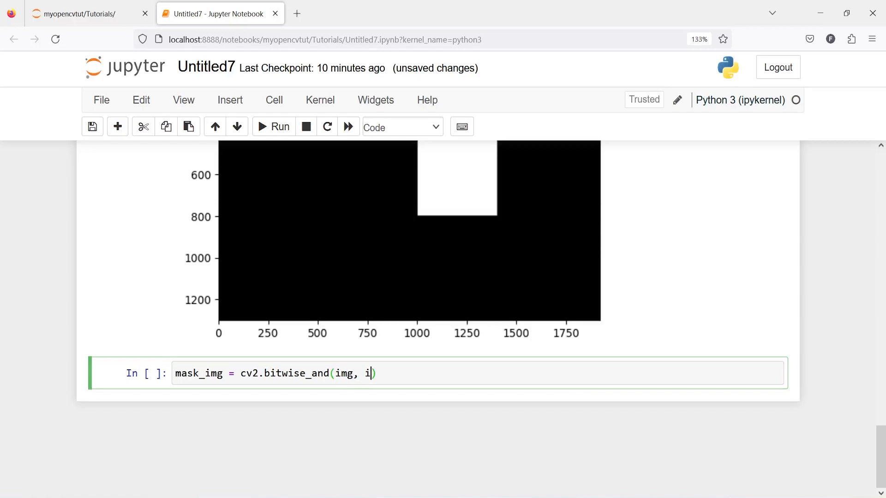
text(mg,)
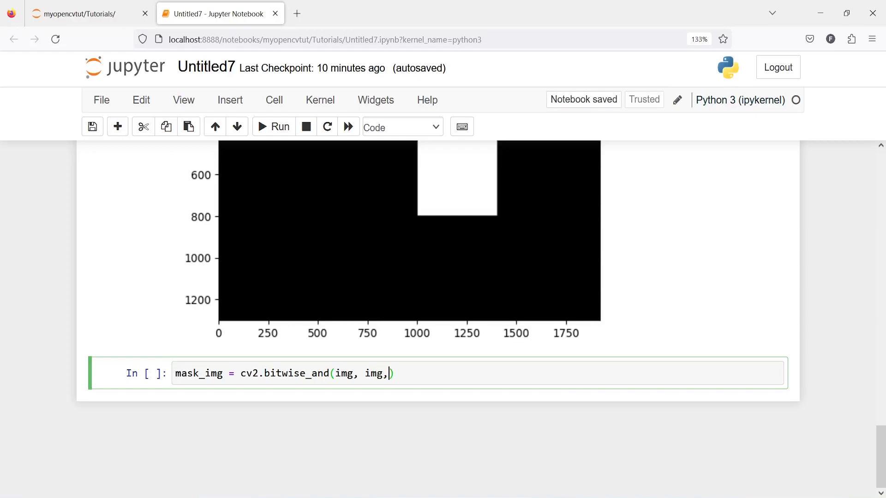
text(mask)
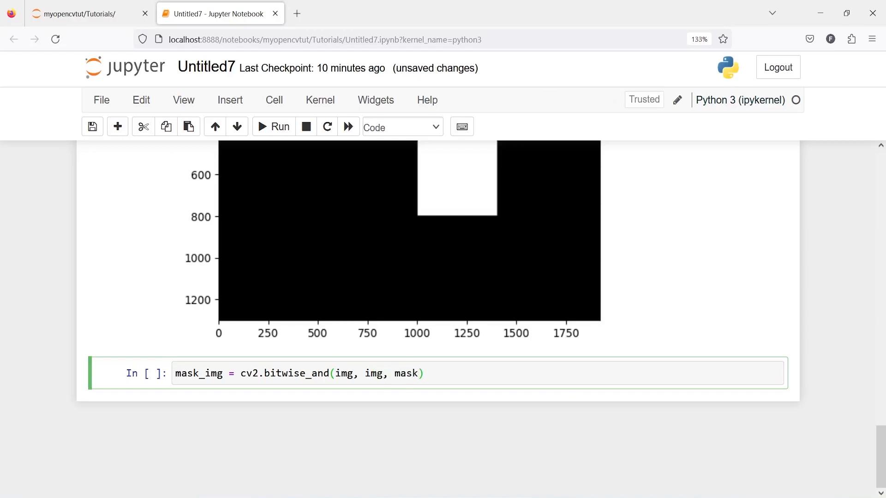
text(mask=)
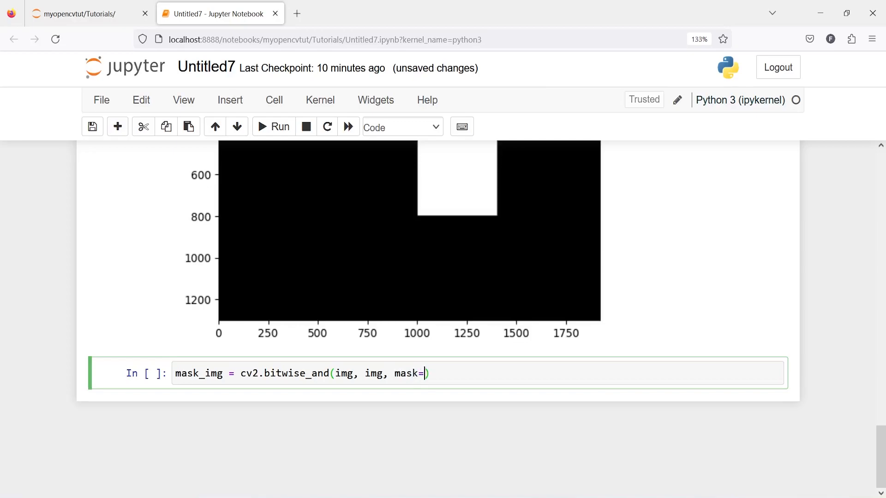
text(mask)
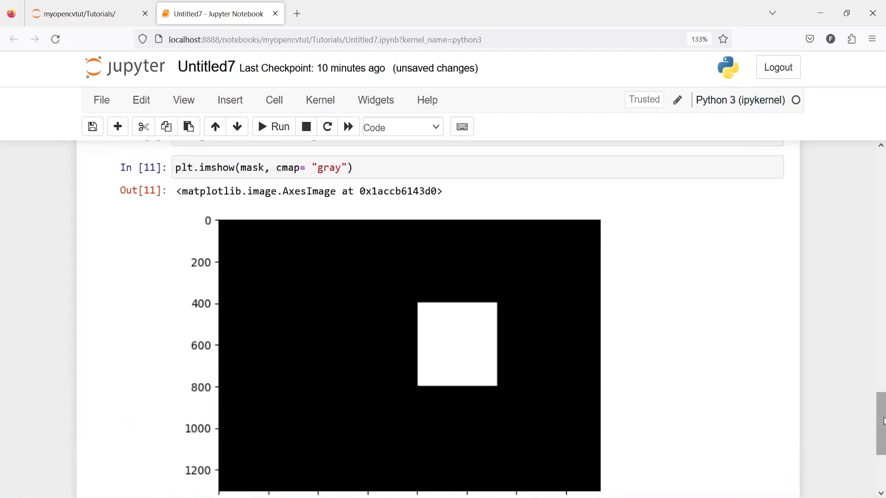
Step: Run the bitwise_and cell and plot plt.imshow(mask_img), showing the coloured square on black
scroll(down, 3)
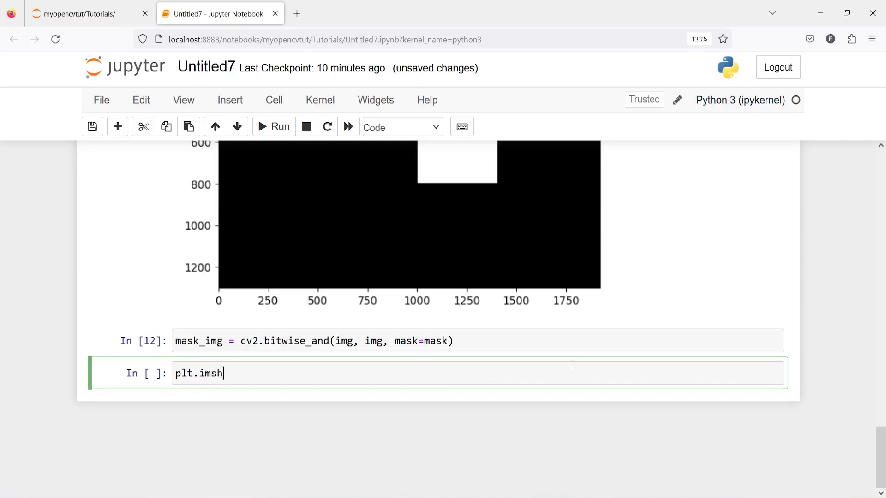
text(ow())
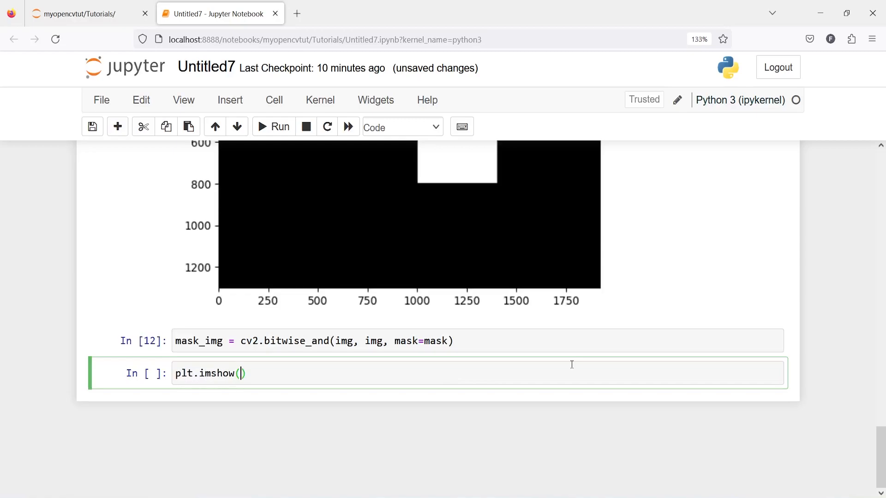
text(mask_im)
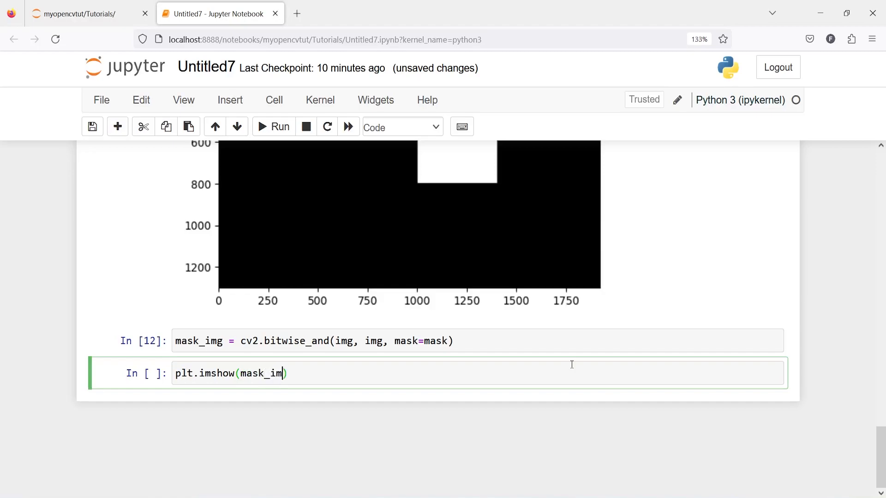
text(g)
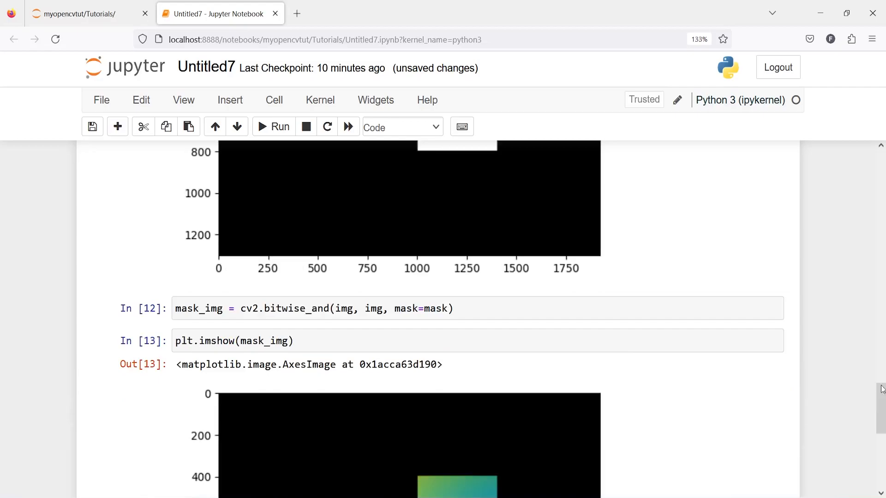
scroll(down, 3)
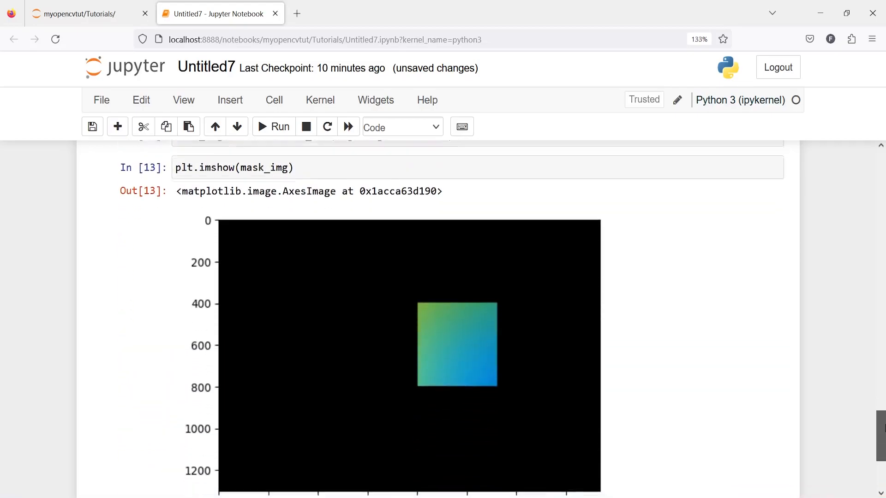
scroll(down, 3)
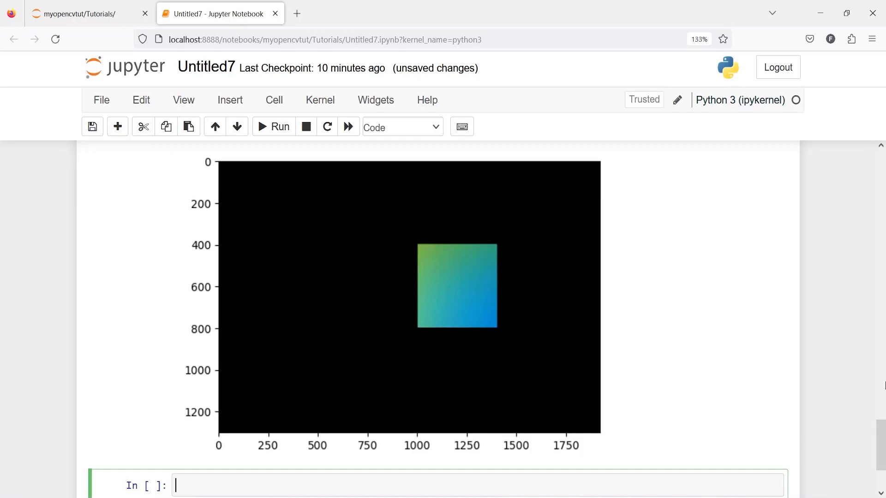
Step: Start a '# histogram without mask' cell and begin assigning hist_mask
scroll(down, 3)
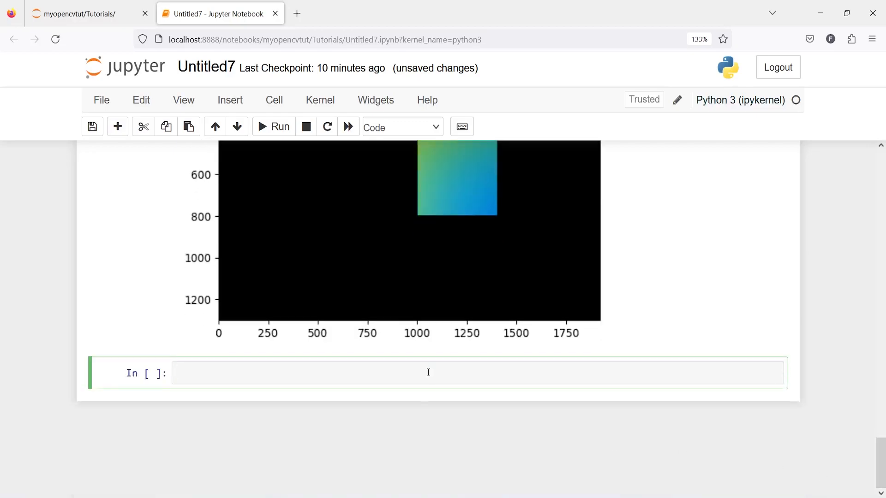
text(#)
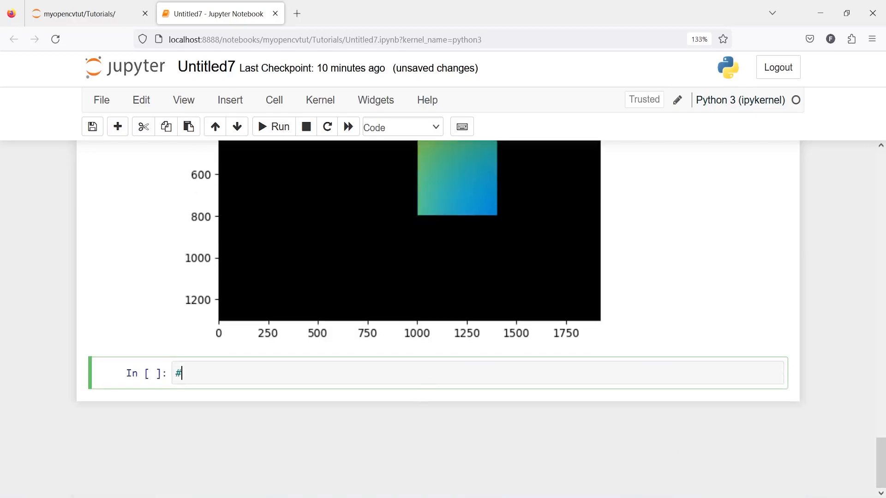
text(without mask)
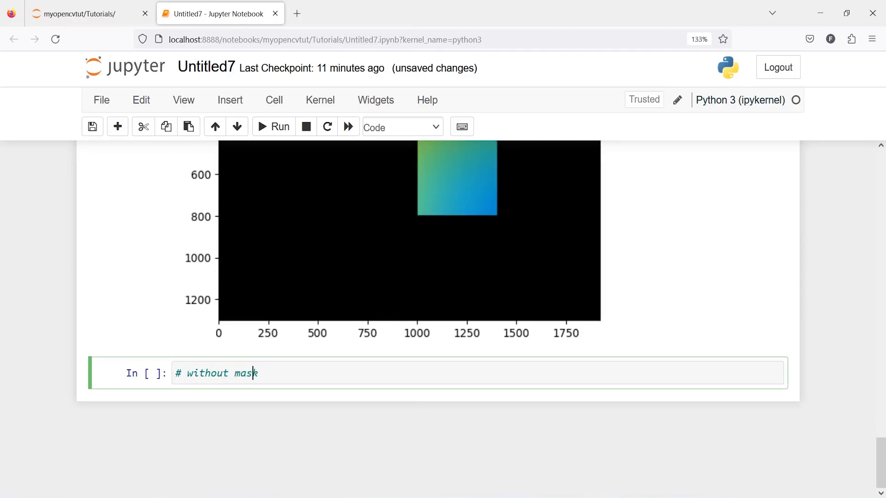
text(histogram)
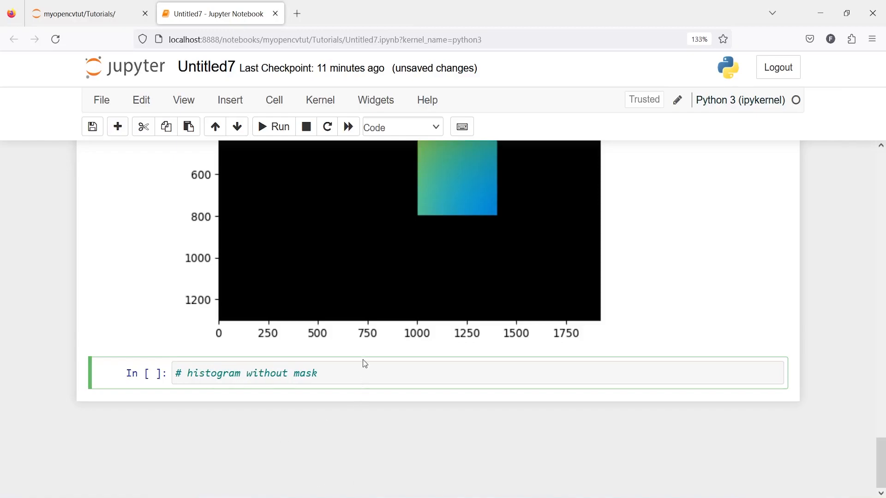
click(363, 373)
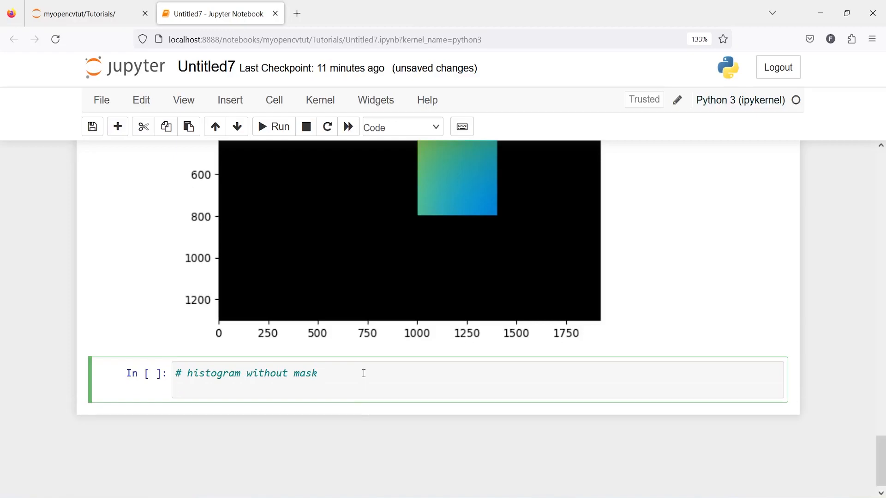
text(his)
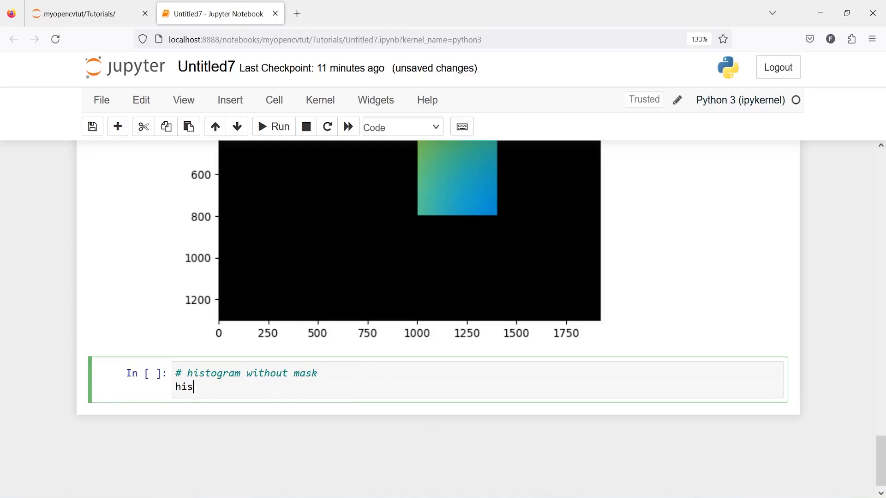
text(t)
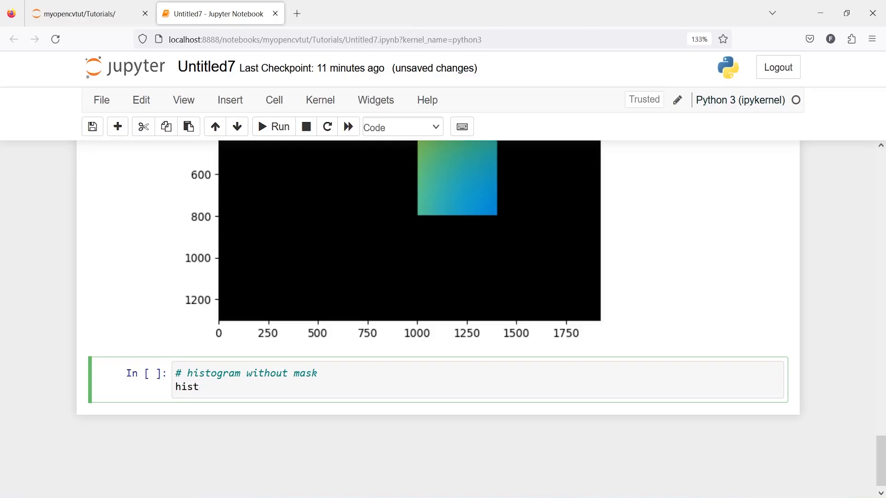
text(_mask =)
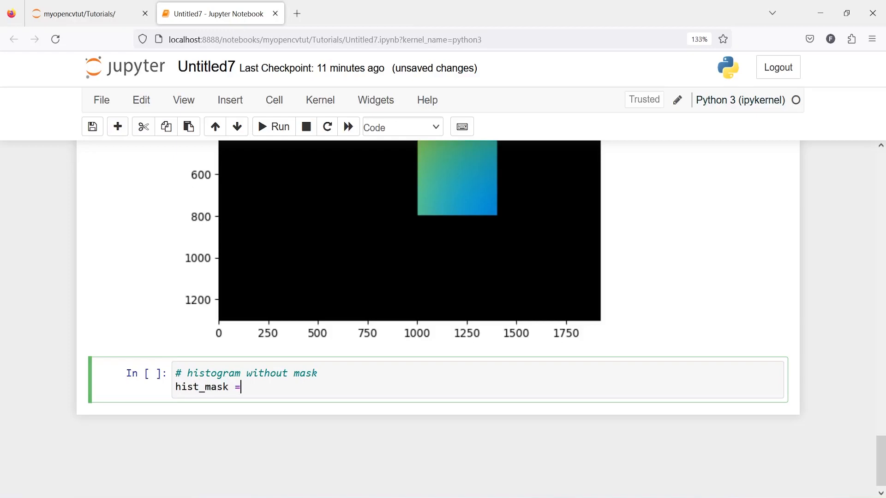
Step: Call cv2.calcHist on [img] with channels=[2] and mask=None
text(cv)
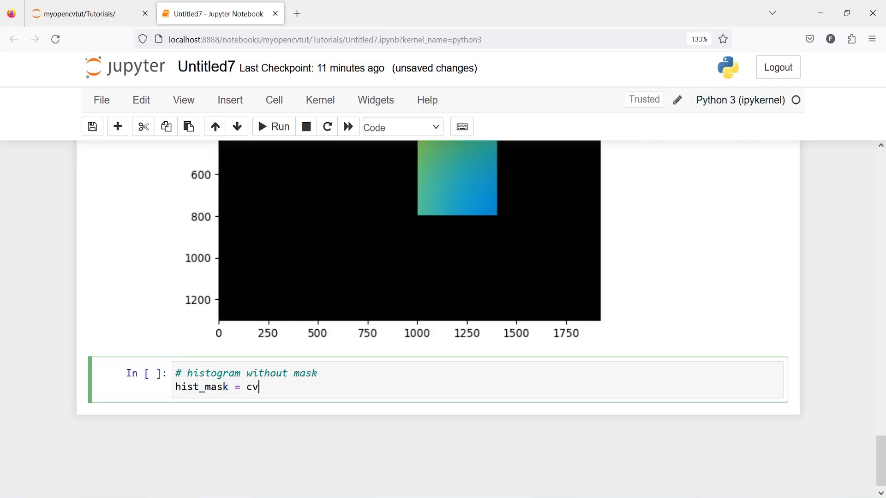
text(2.cal)
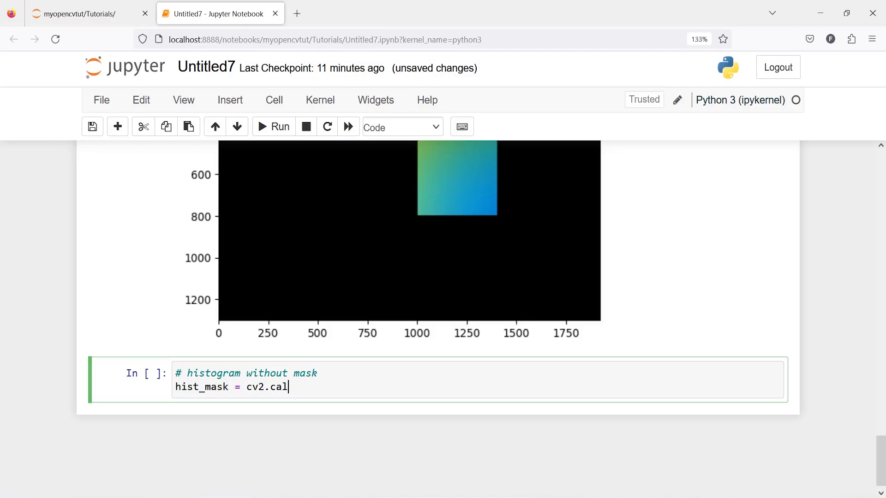
key(tab)
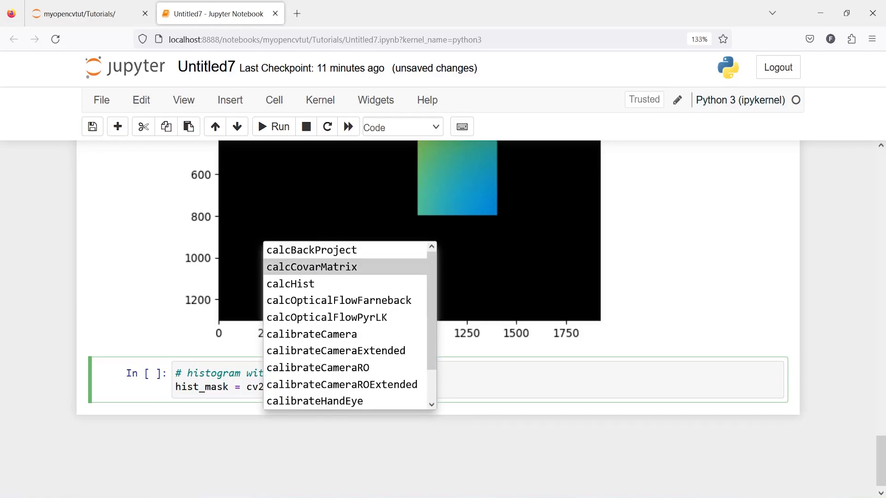
double_click(290, 284)
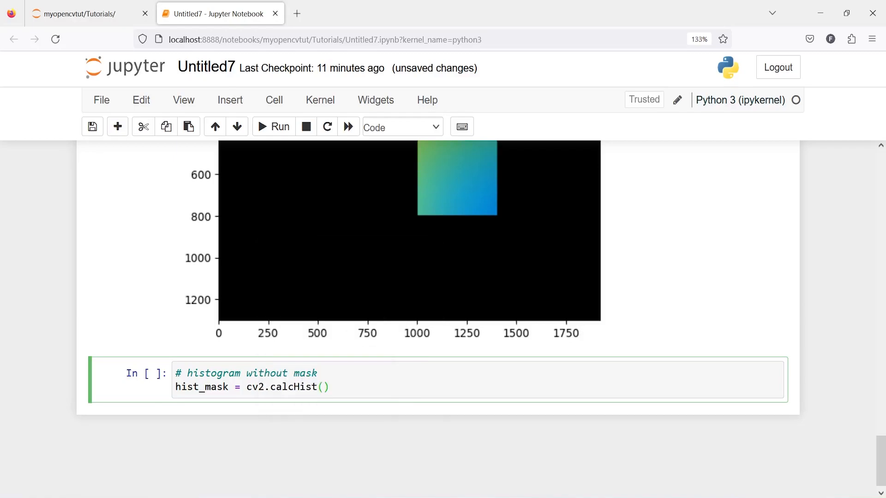
text([img])
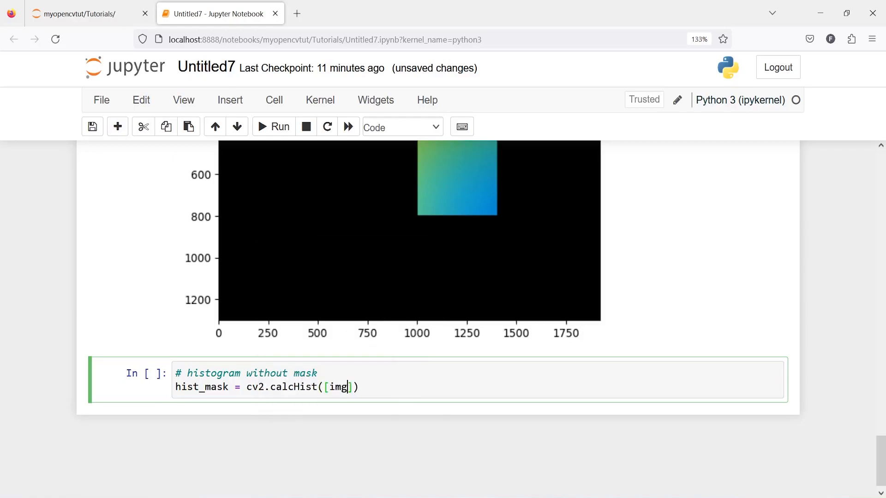
text(, c)
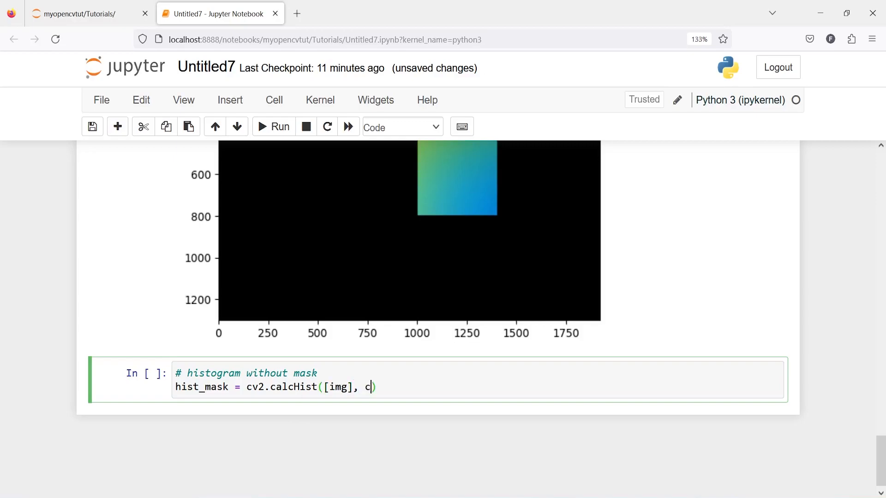
text(hannels)
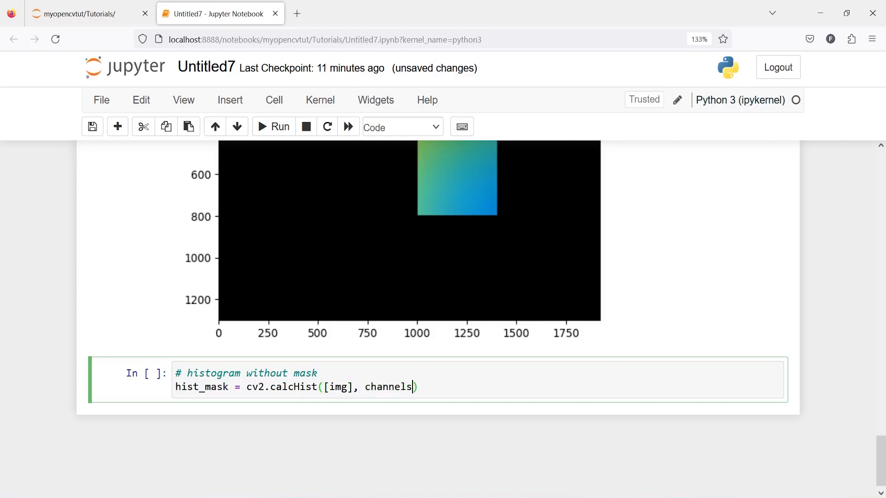
text(= [2)
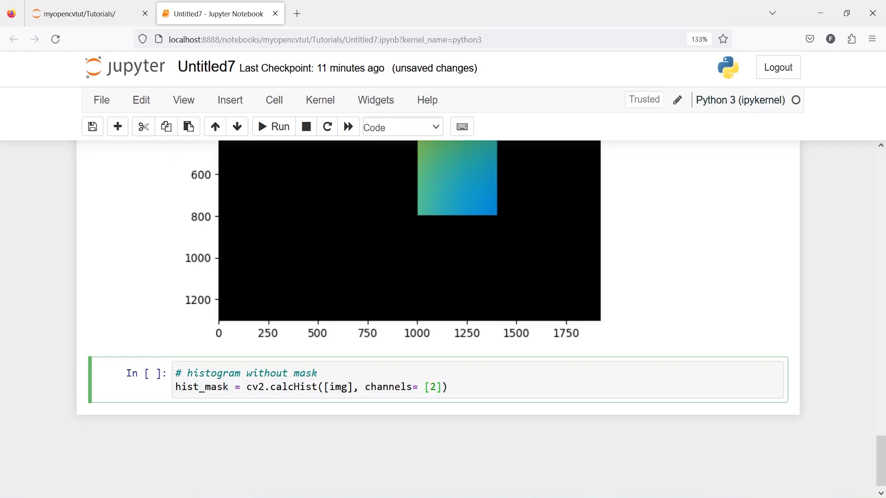
text(, mask)
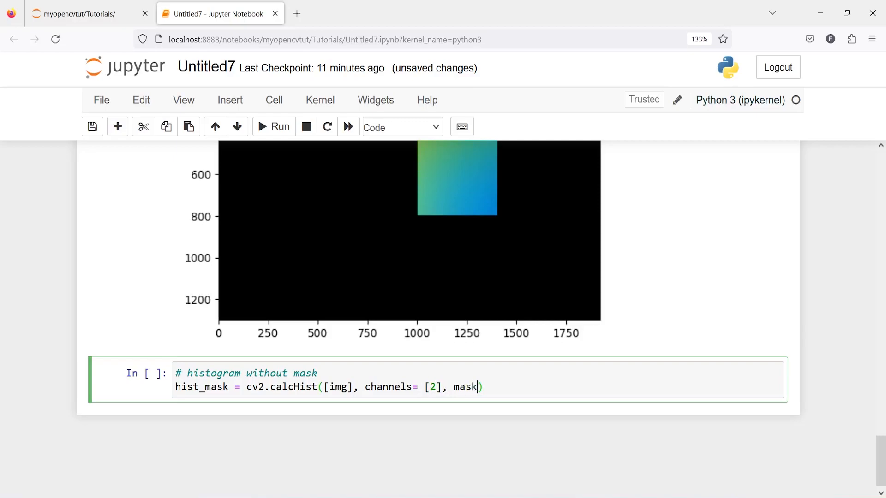
text(None)
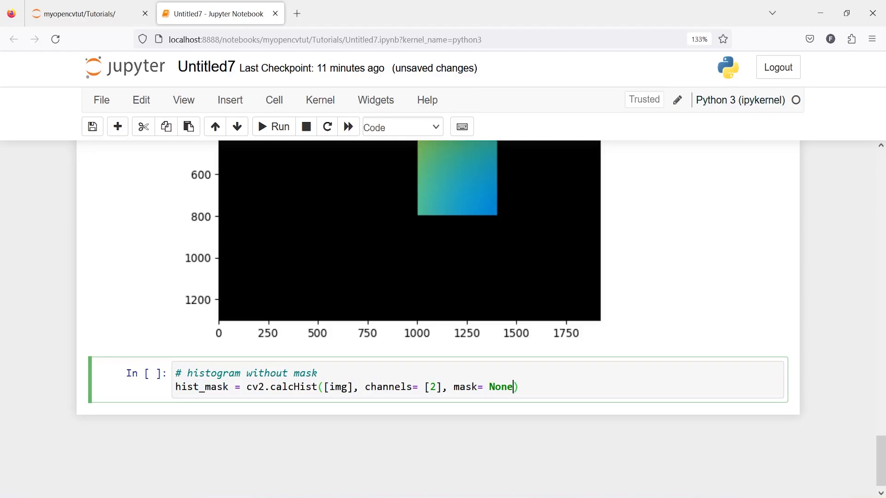
Step: Add histSize=[256] and ranges=[0,256], then plot hist_mask and run the cell
text(, hist)
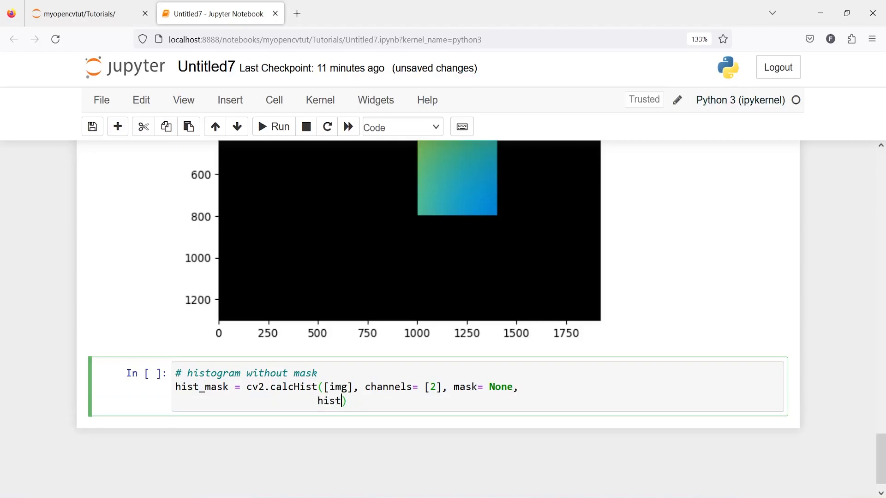
text(Size)
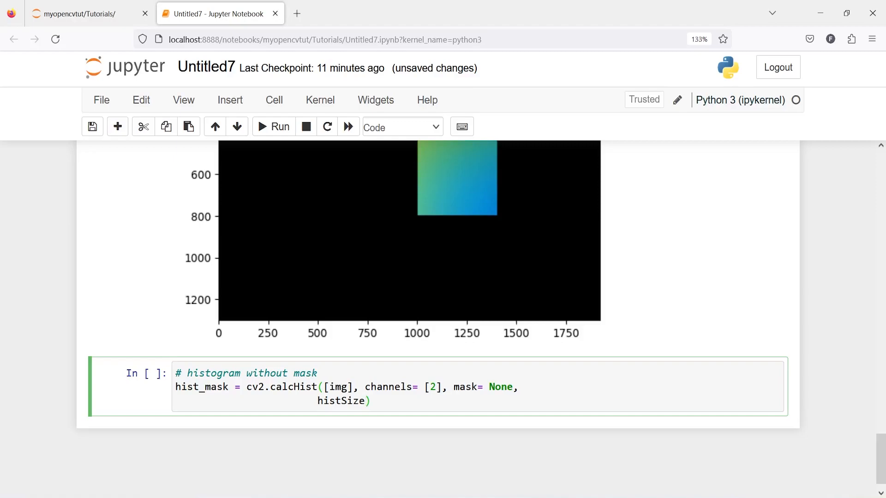
text([2])
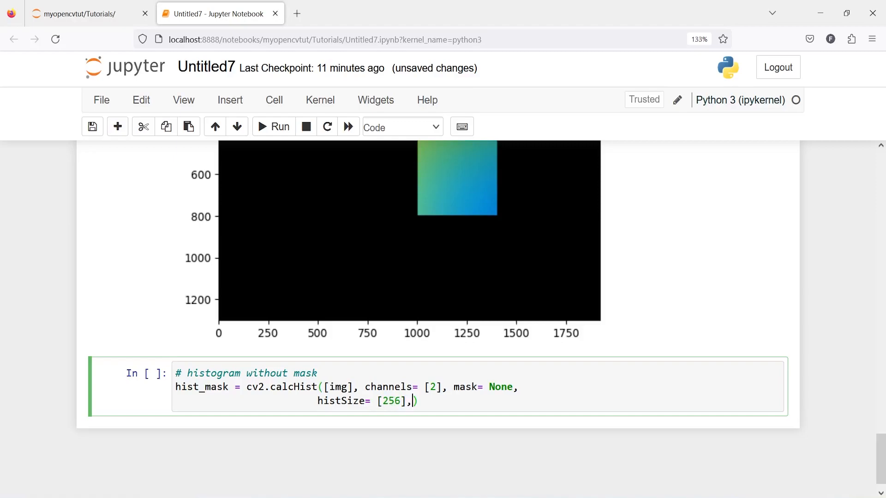
text(ranges)
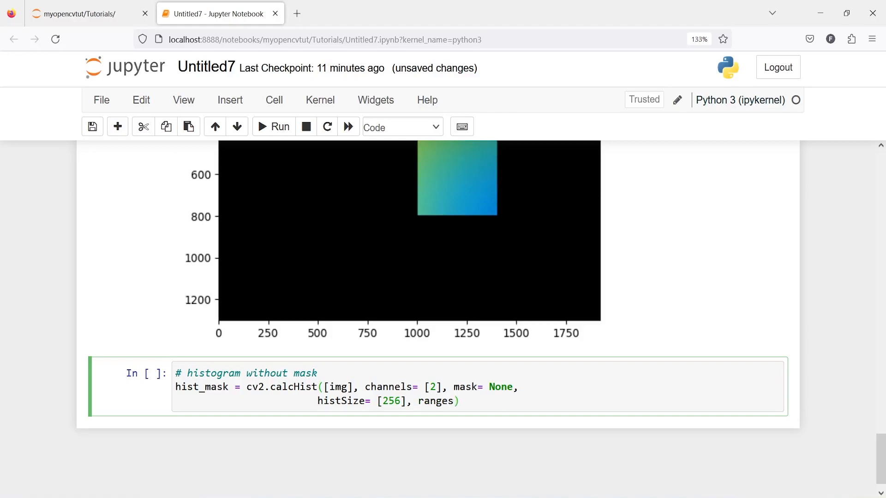
text([])
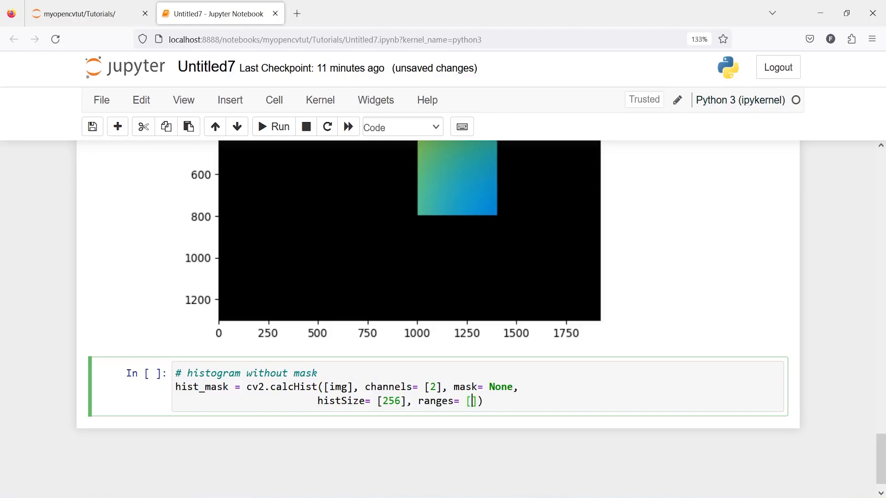
text(0,)
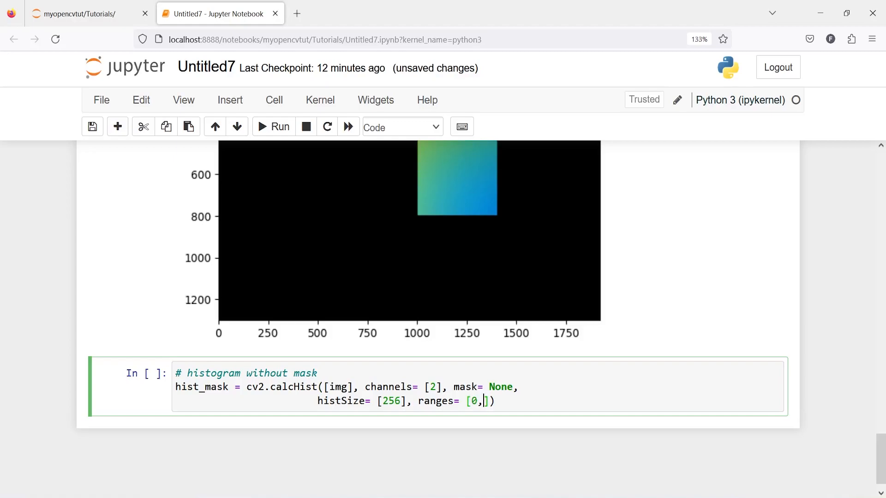
text(256)
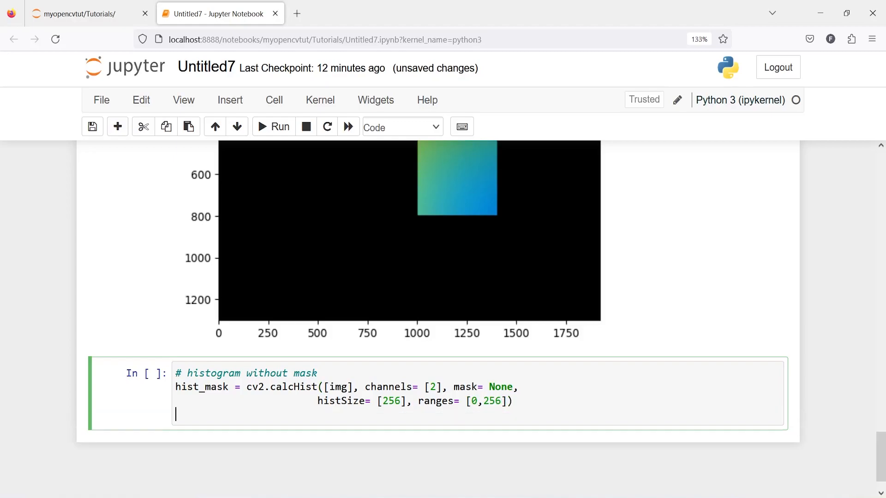
text(plt.)
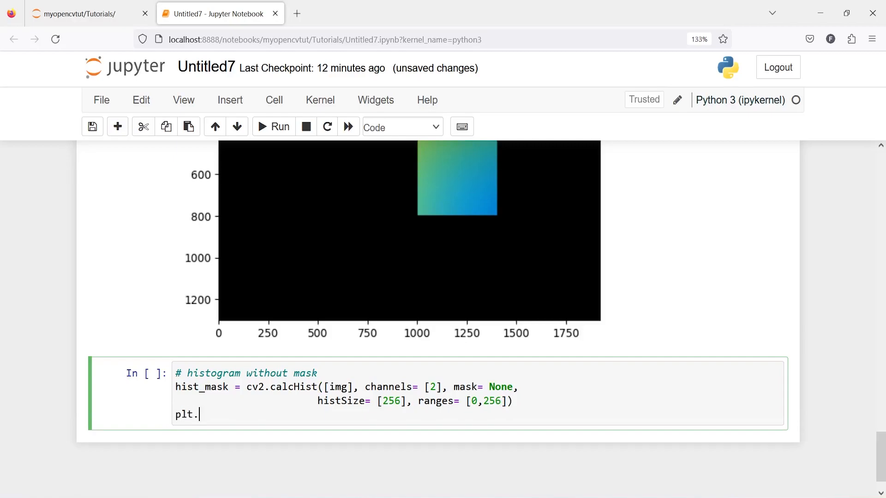
text(plot(his))
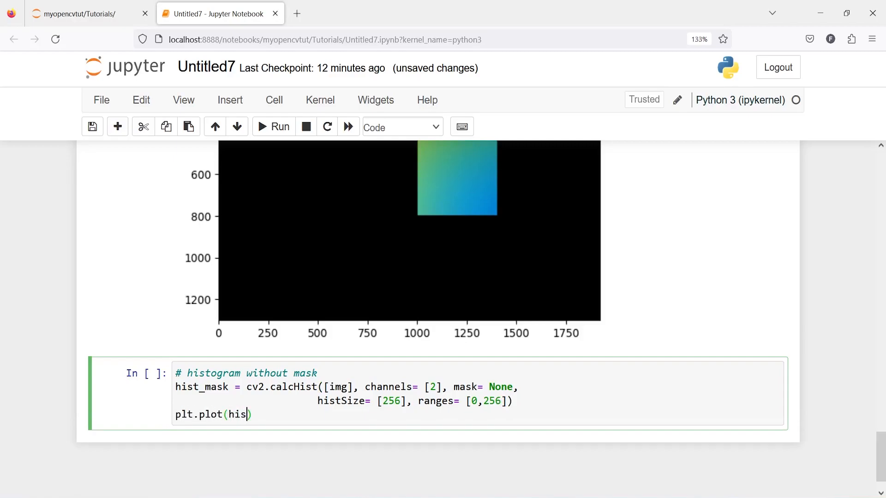
text(t_mask)
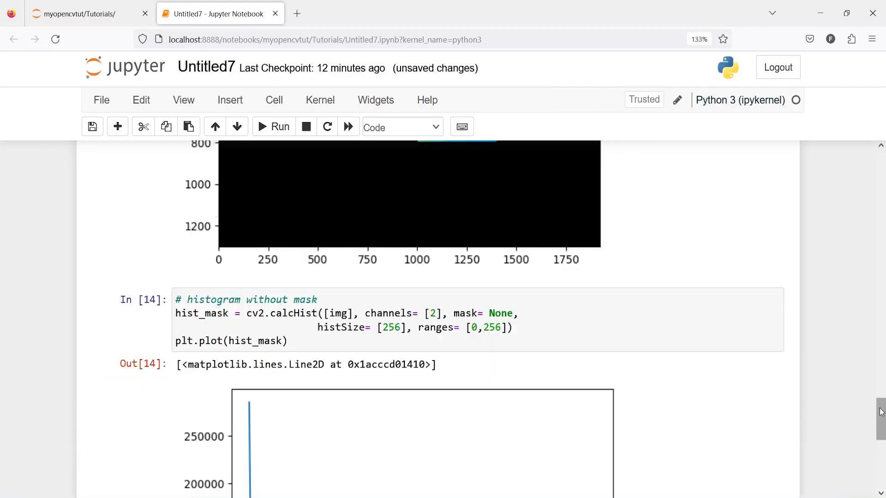
scroll(down, 3)
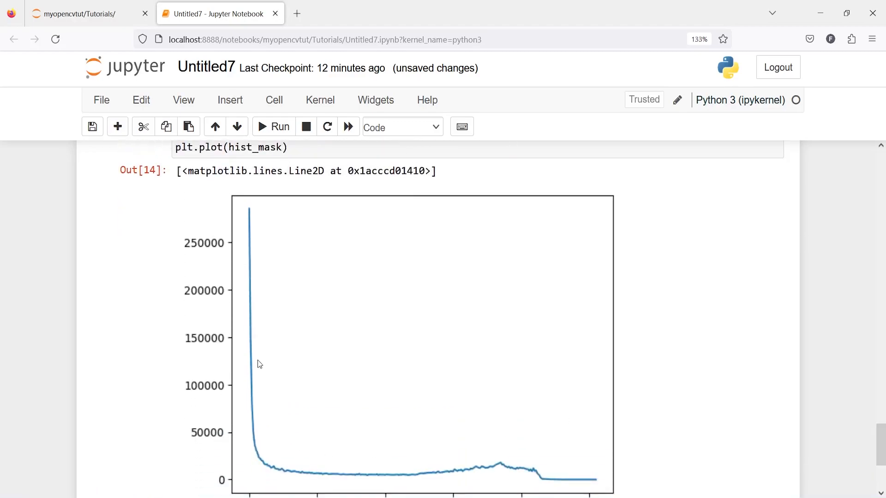
scroll(down, 3)
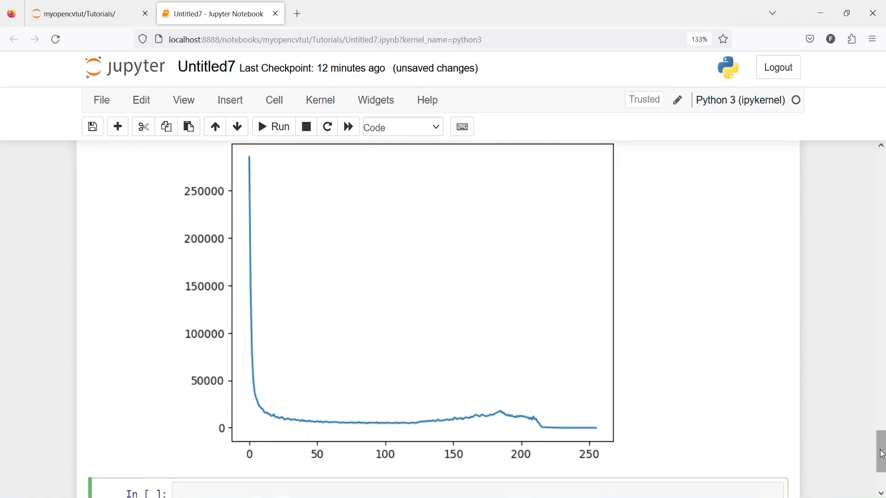
mouse_move(257, 407)
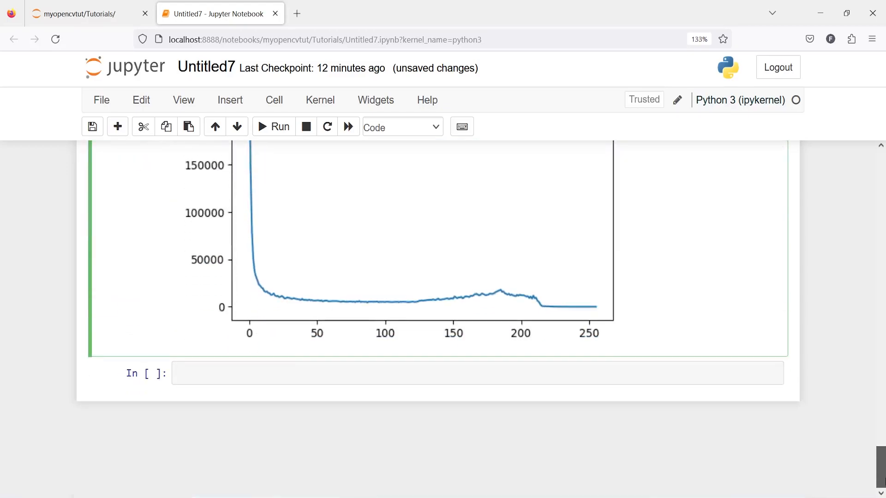
Step: Paste the histogram code, relabel it '# histogram mask' with mask=mask, and run it
text(# histogram without mask)
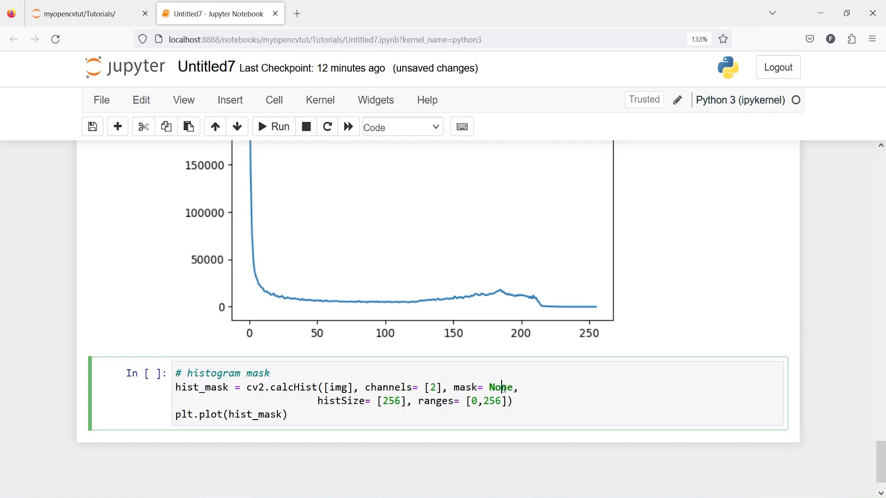
text(mask)
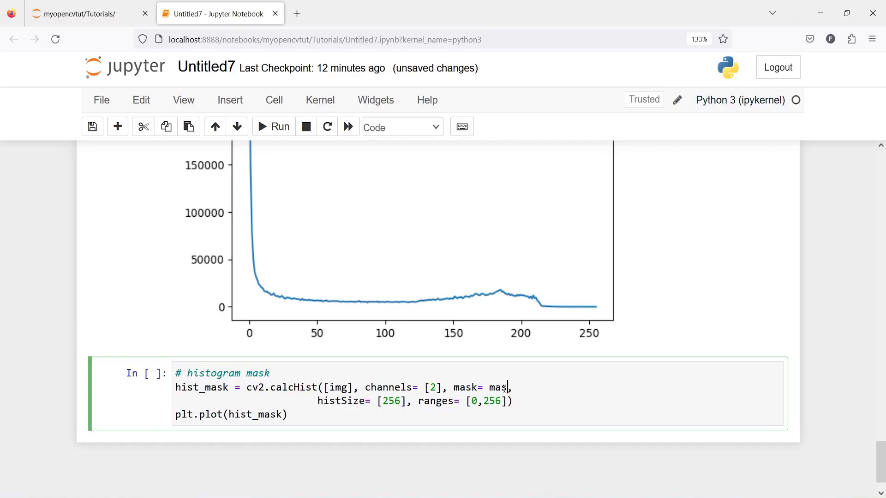
text(,)
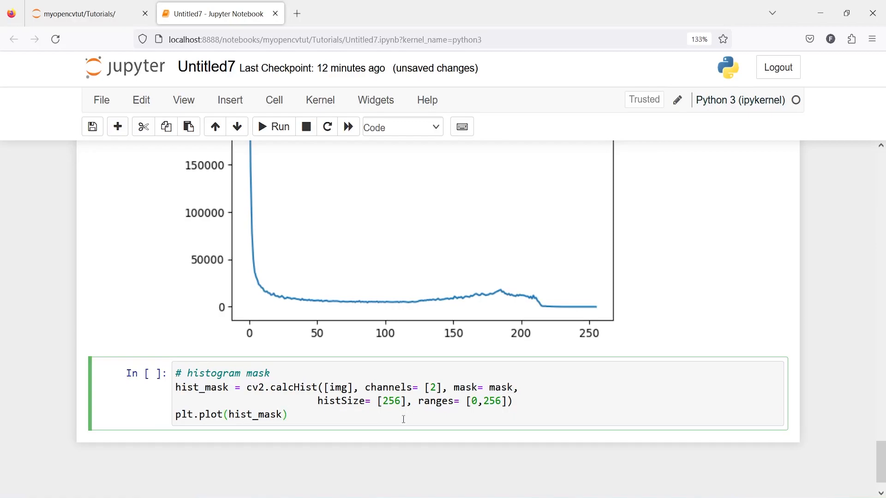
click(273, 127)
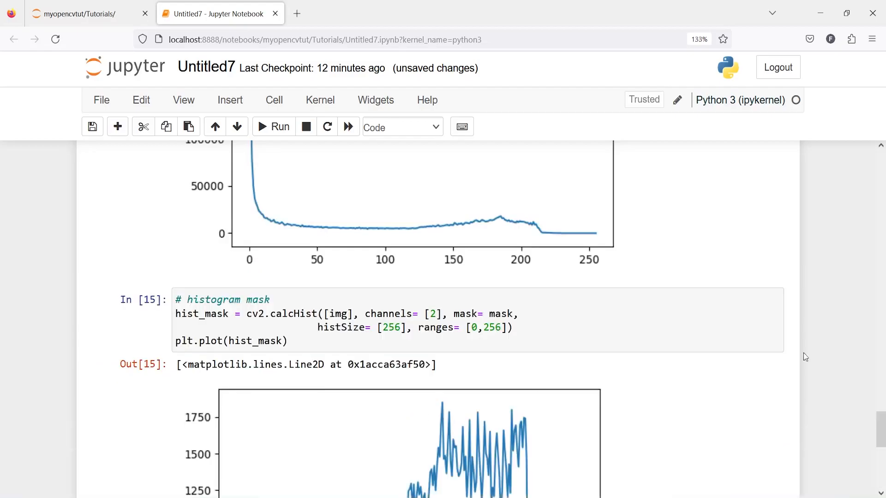
scroll(down, 3)
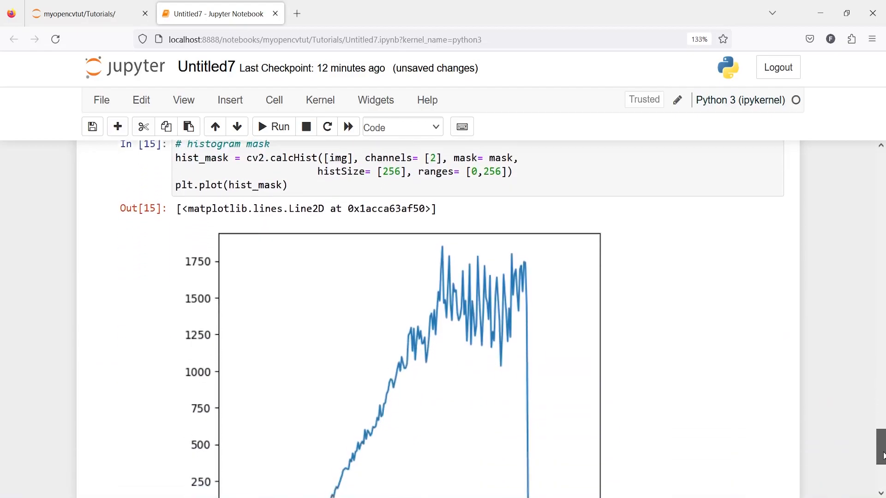
scroll(down, 3)
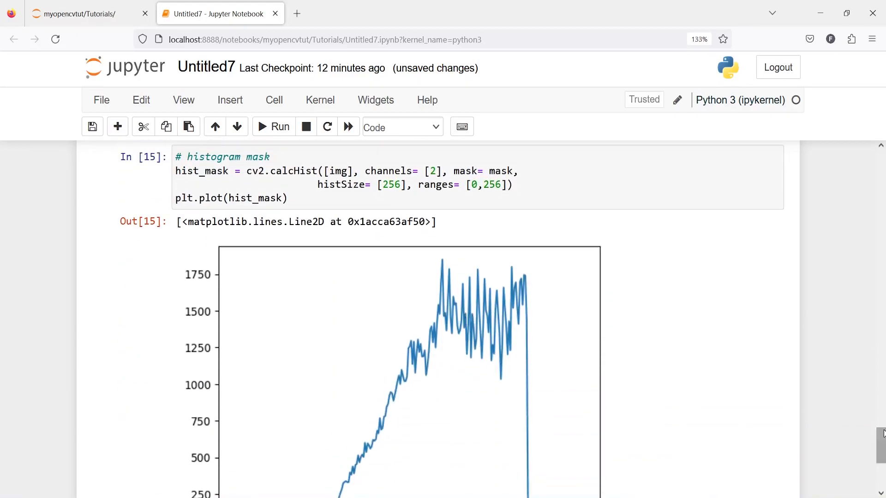
scroll(down, 3)
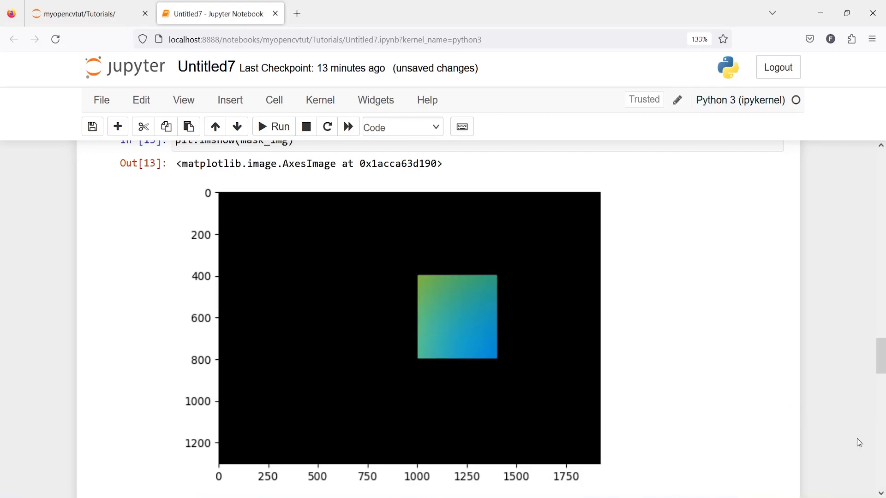
mouse_move(879, 353)
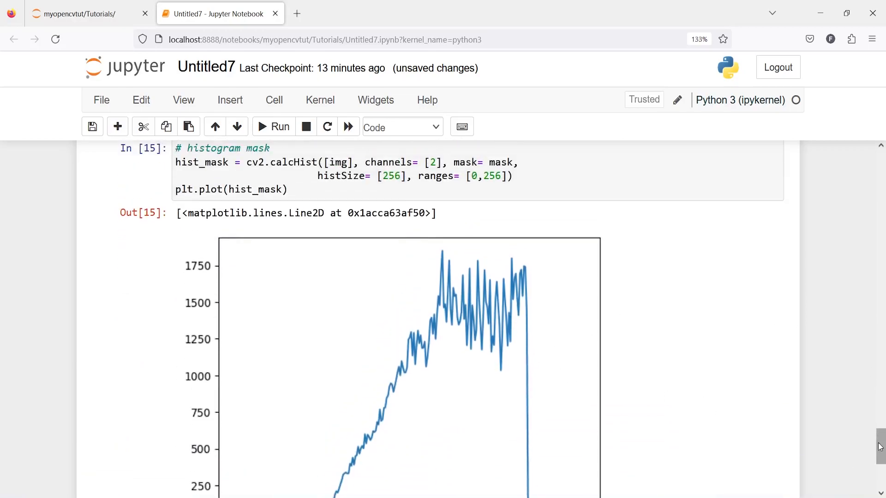
scroll(down, 3)
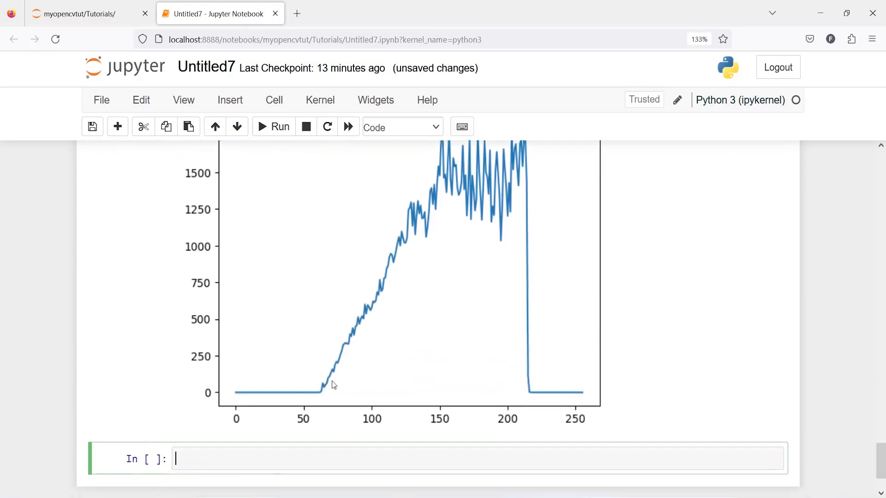